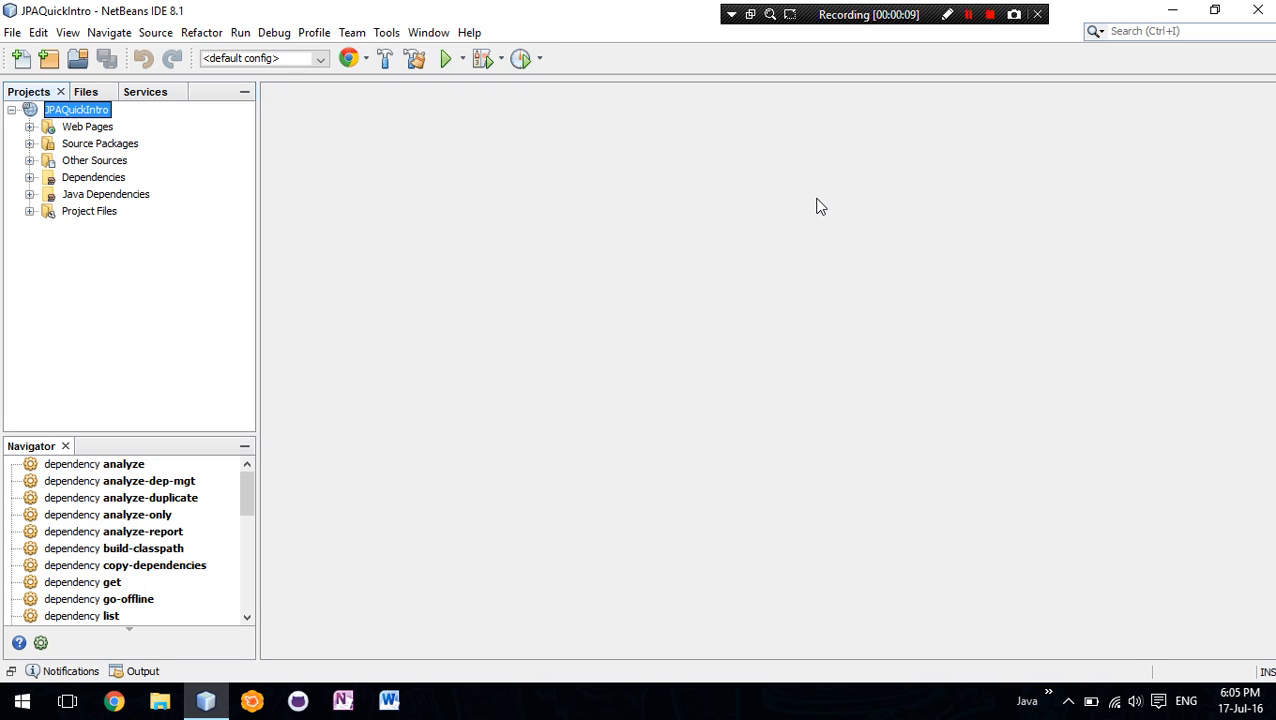
mouse_move(556, 288)
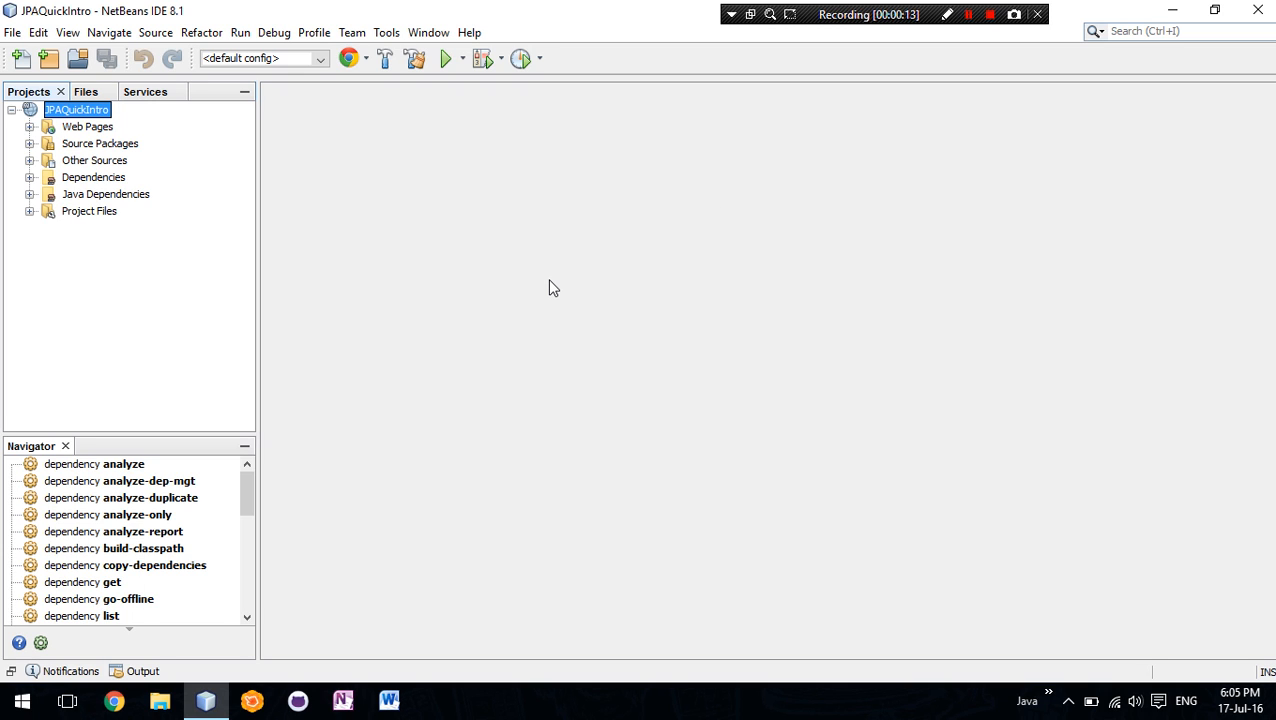
mouse_move(118, 248)
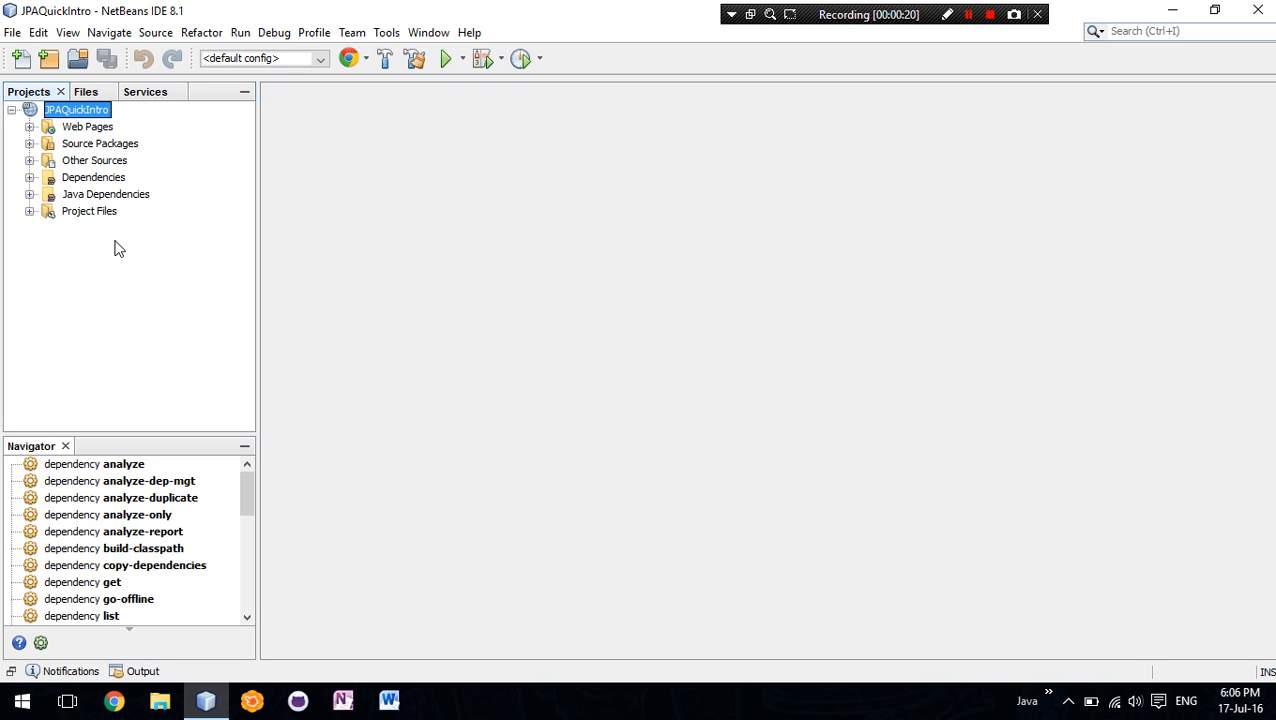
mouse_move(100, 218)
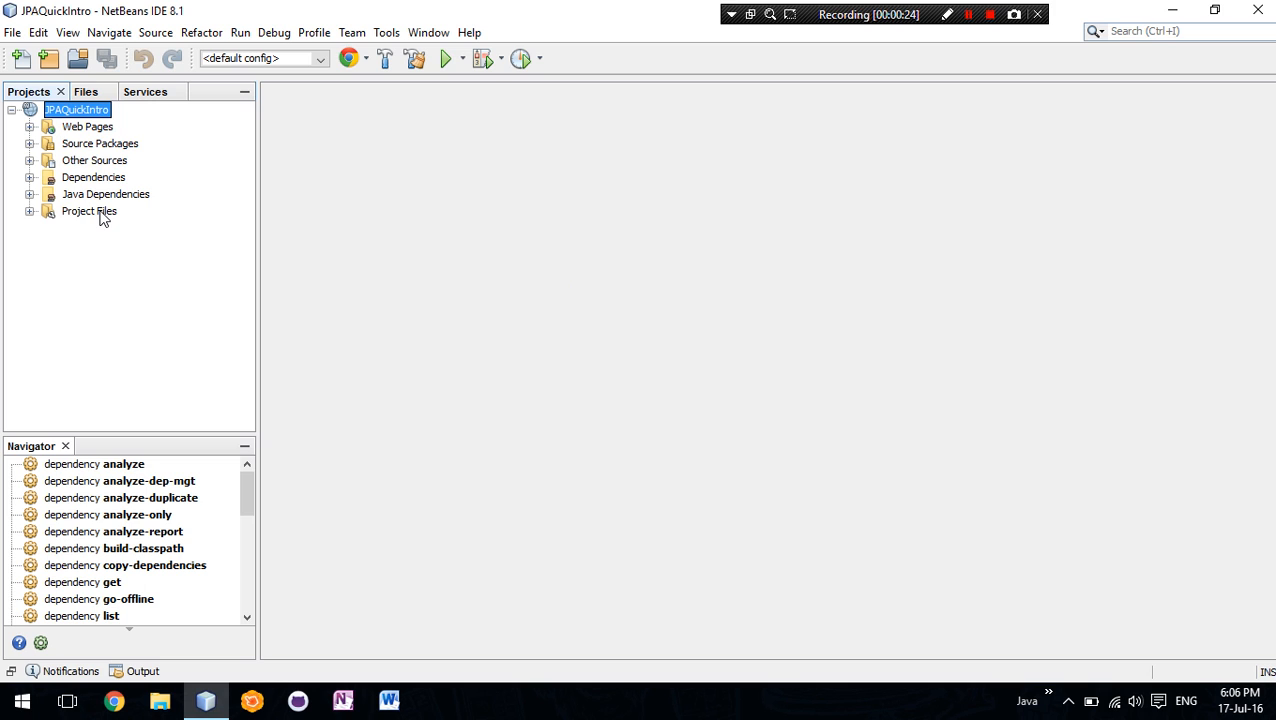
mouse_move(84, 114)
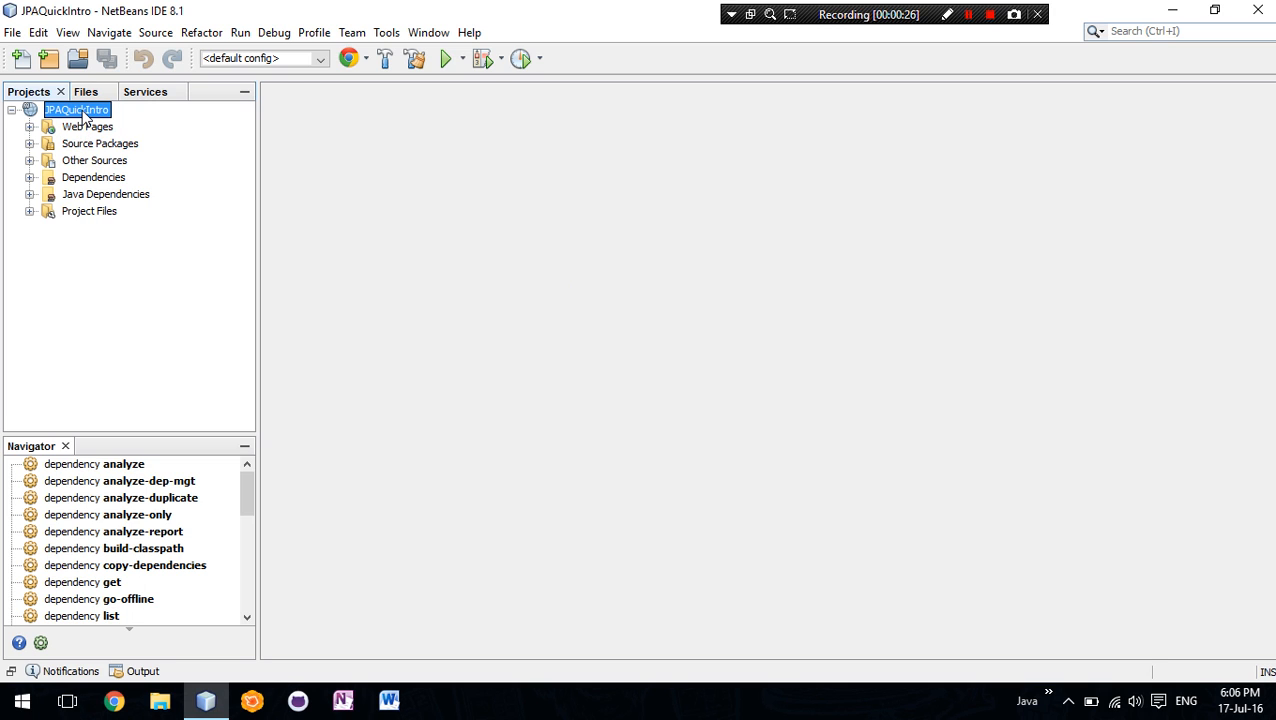
- Start the RESTful Web Services from Database wizard on JPAQuickIntro using the jdbc/sample data source
right_click(76, 108)
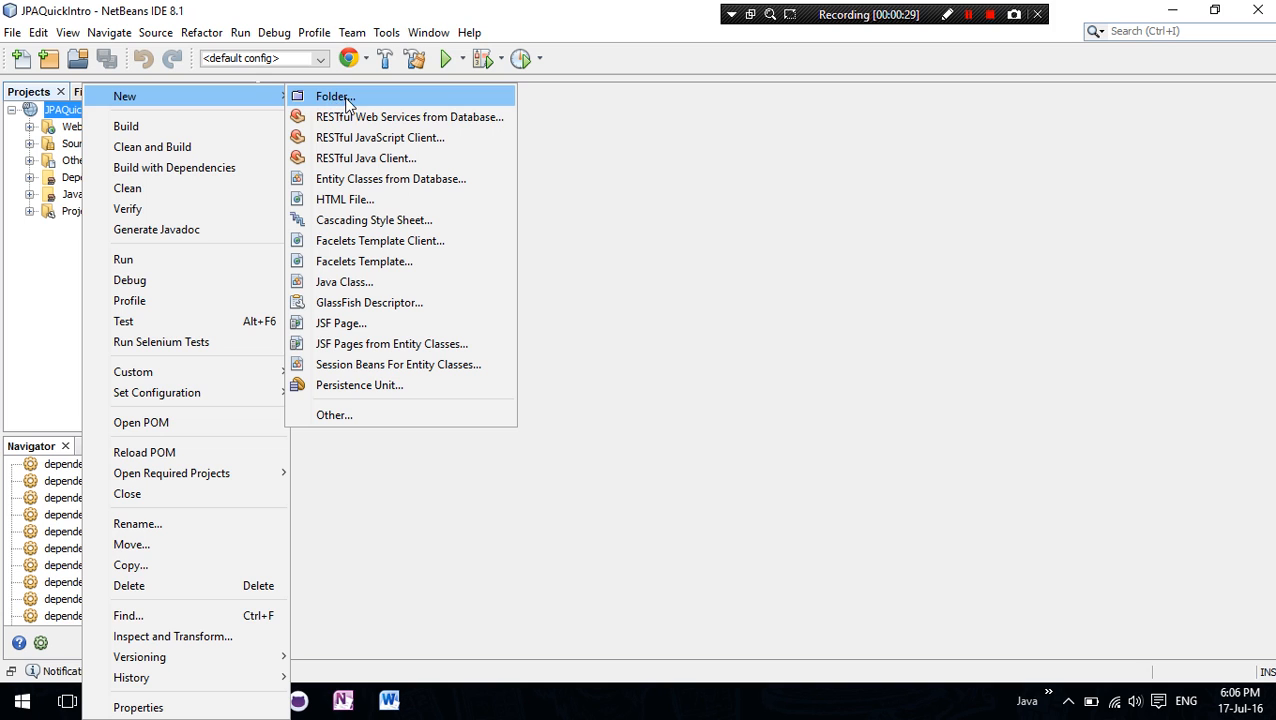
left_click(408, 116)
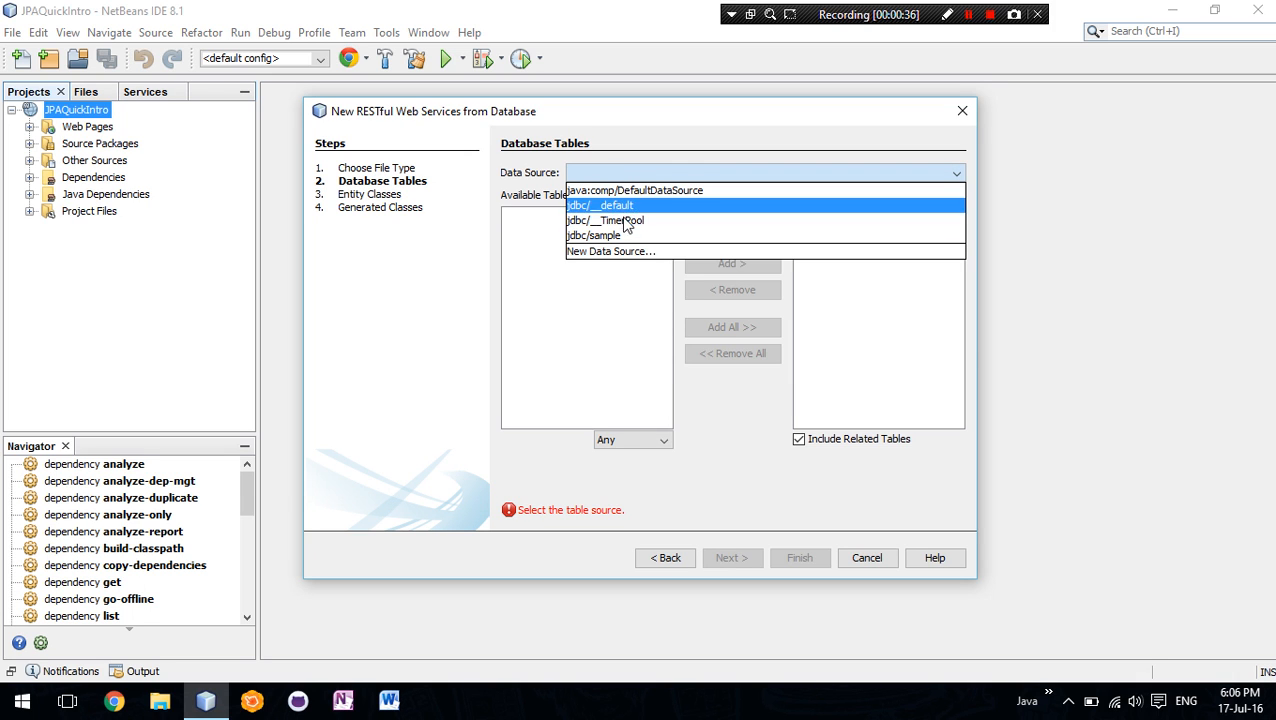
left_click(594, 236)
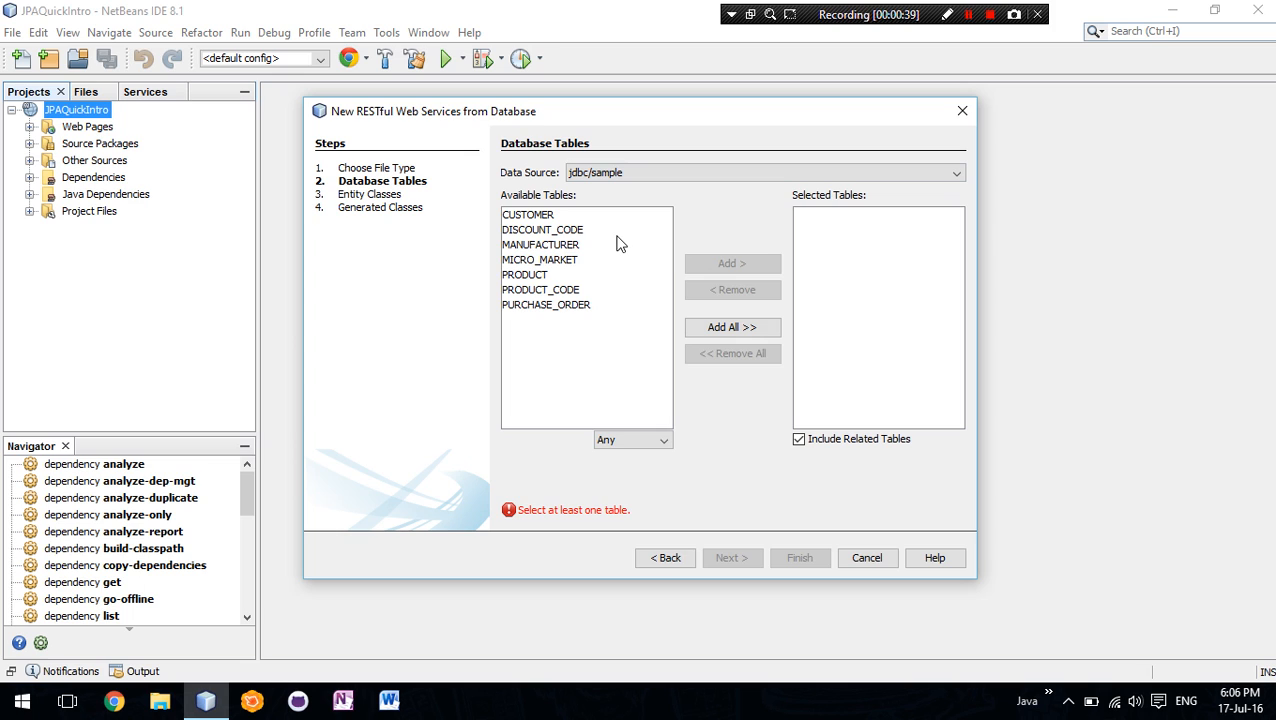
- Add CUSTOMER with its related tables and continue to the entity classes step
left_click(528, 214)
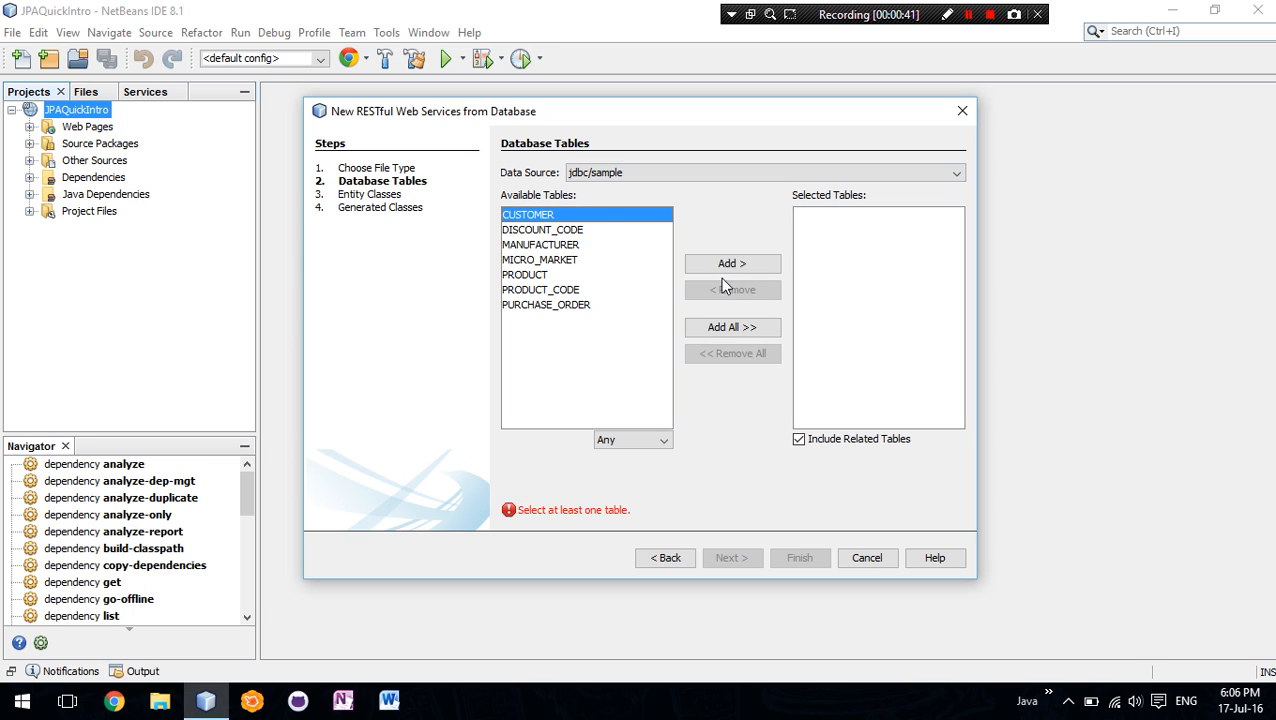
left_click(732, 264)
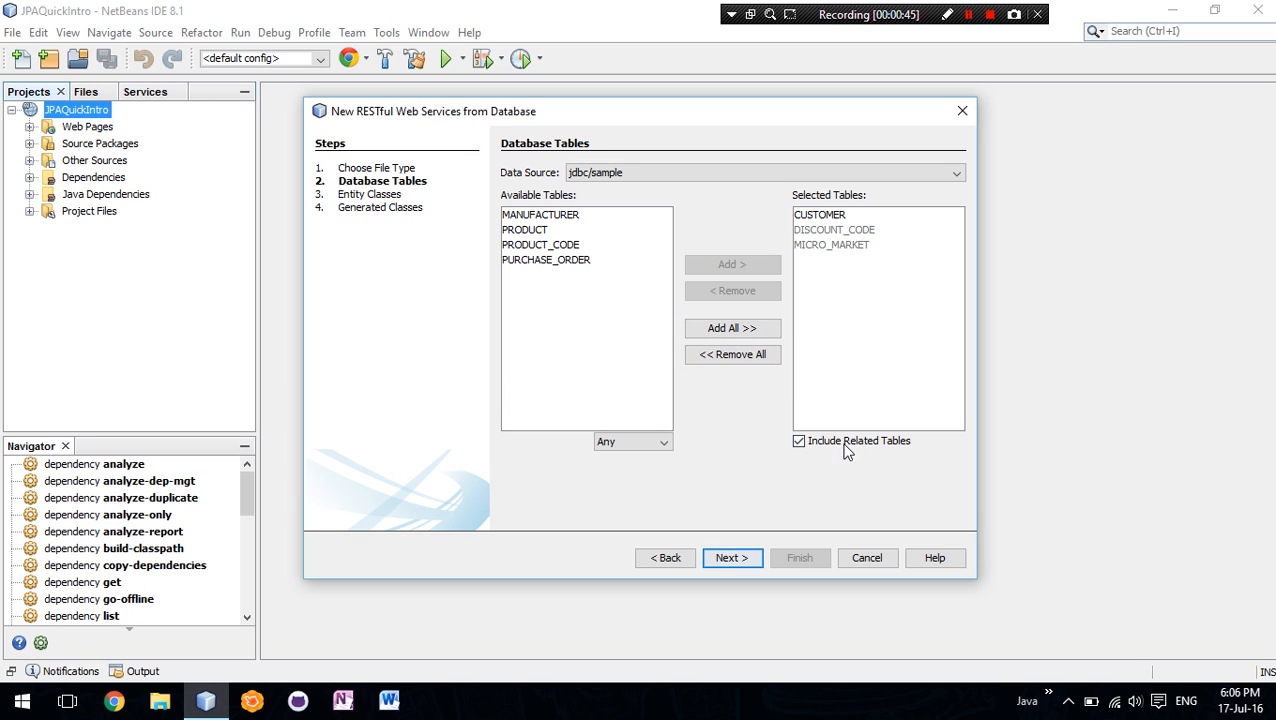
left_click(732, 558)
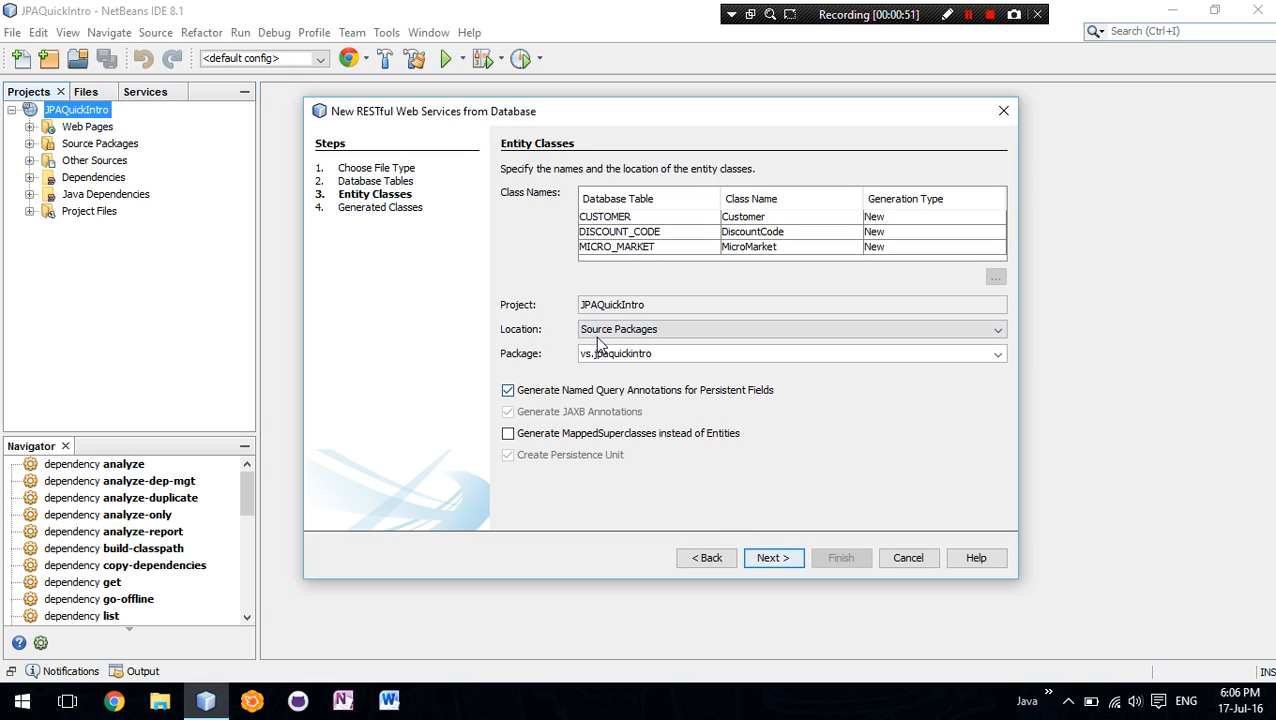
- Set the entity package to vs.entities, keep vs.entities.service for resources, and generate the classes
double_click(624, 352)
type("vs.entities")
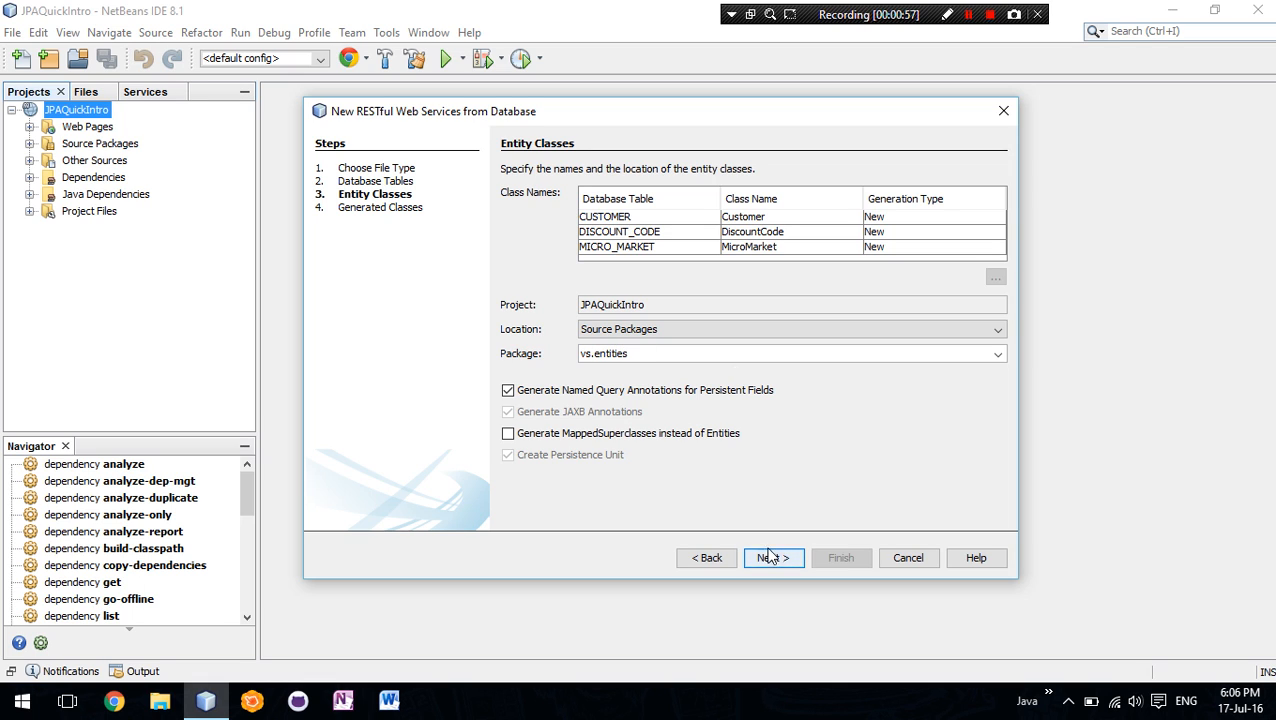
left_click(772, 556)
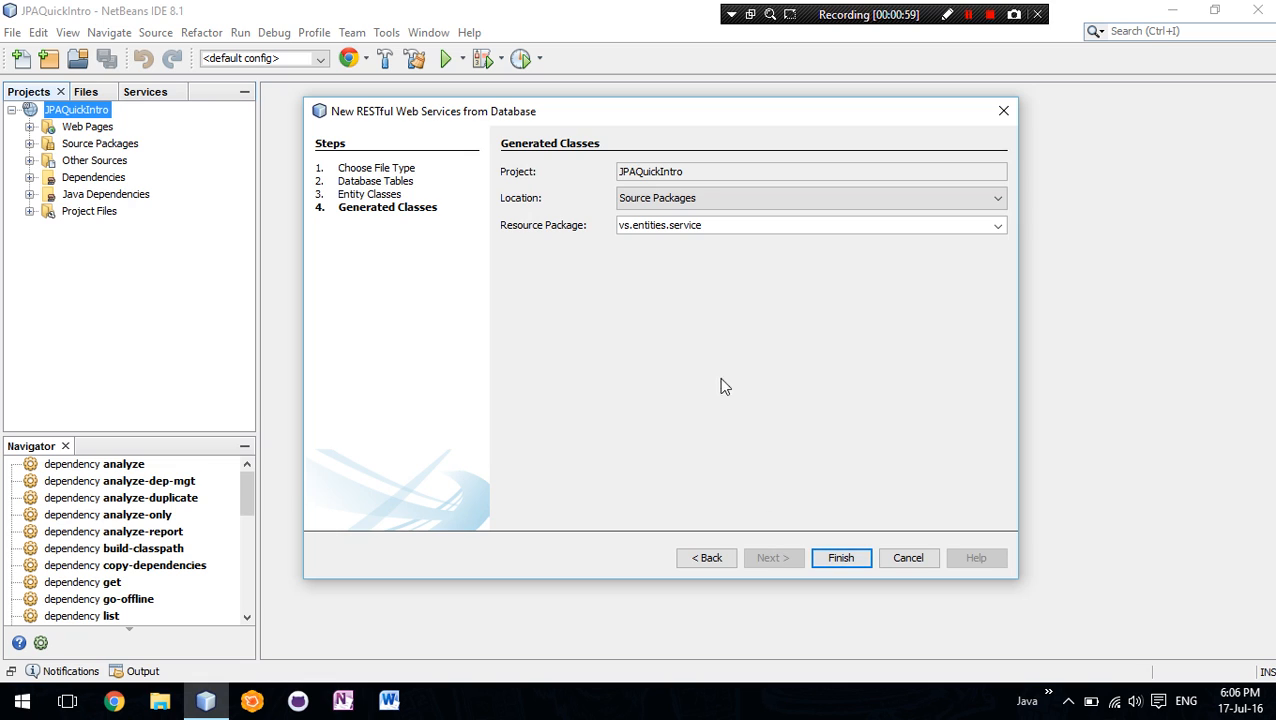
mouse_move(732, 398)
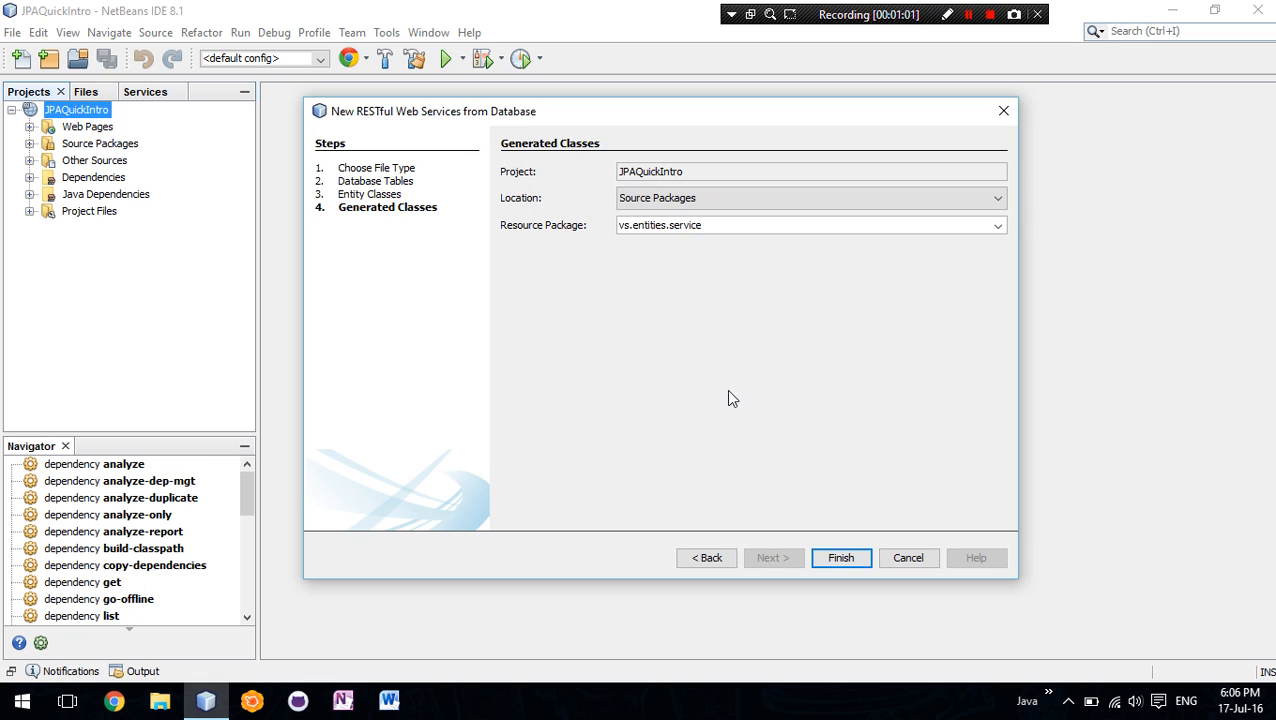
mouse_move(840, 558)
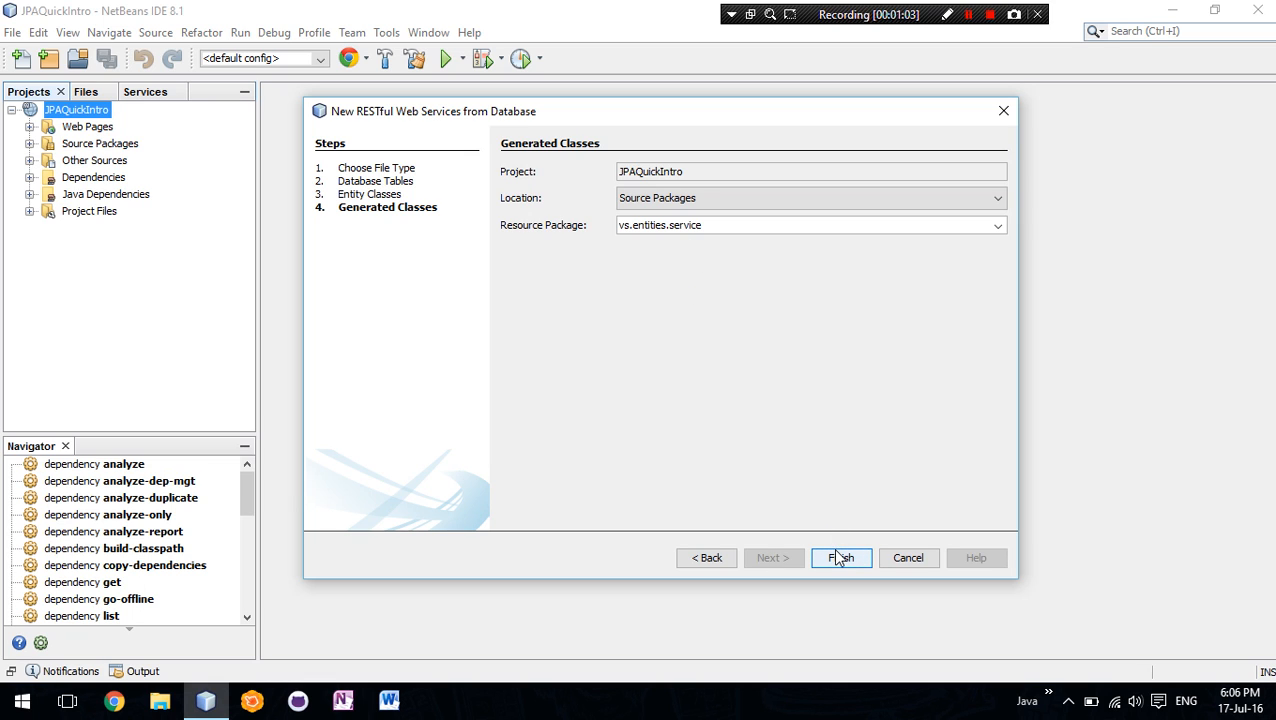
left_click(840, 556)
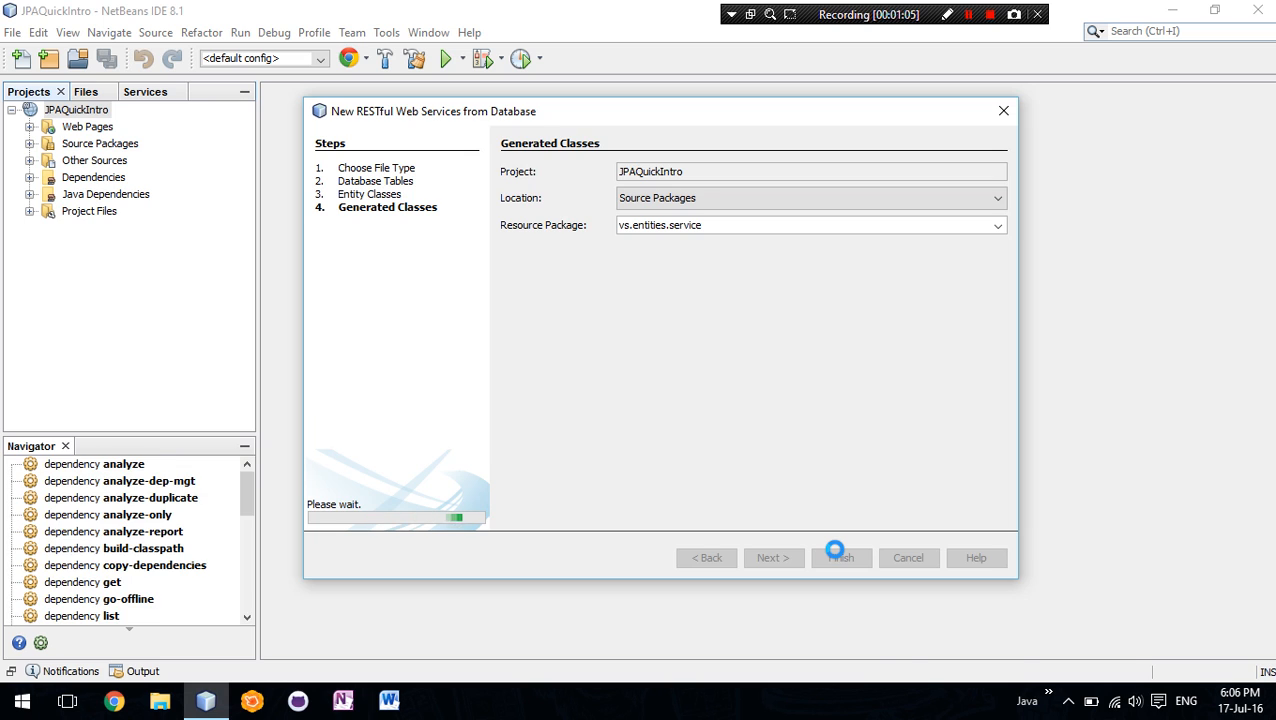
- Expand vs.entities and vs.entities.service to see the generated classes and open Customer.java
left_click(840, 556)
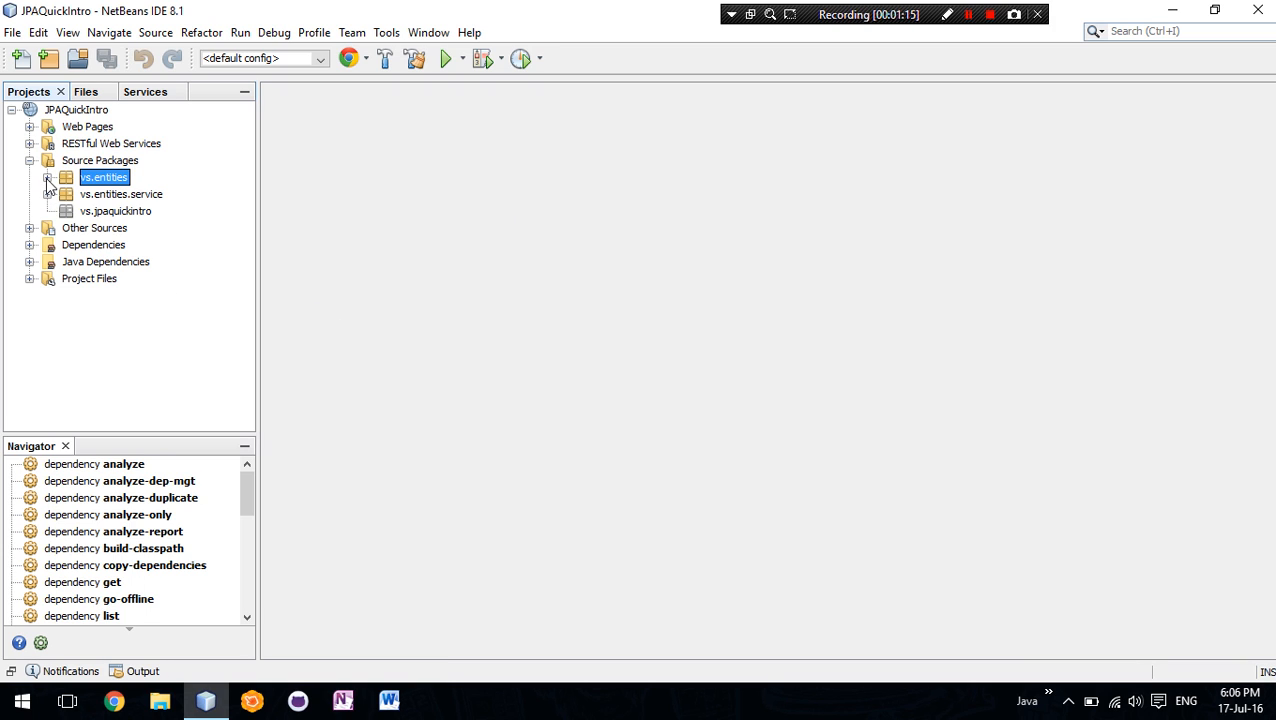
left_click(48, 176)
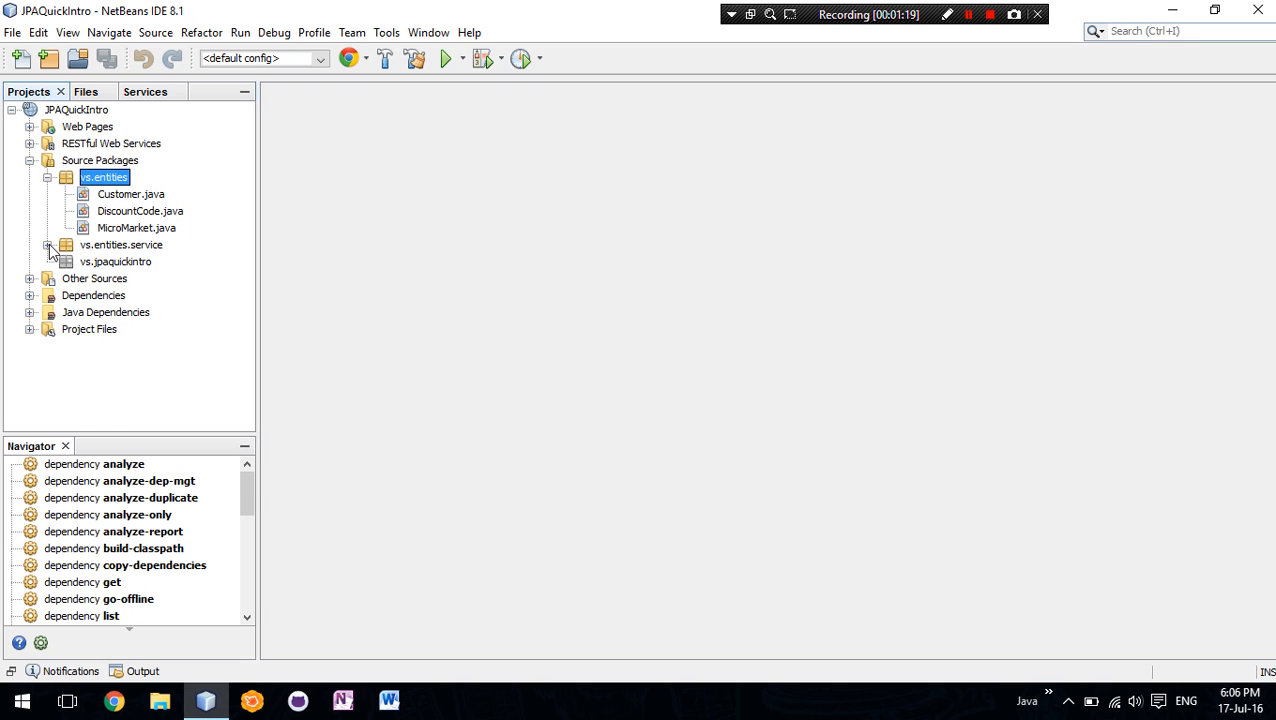
left_click(48, 244)
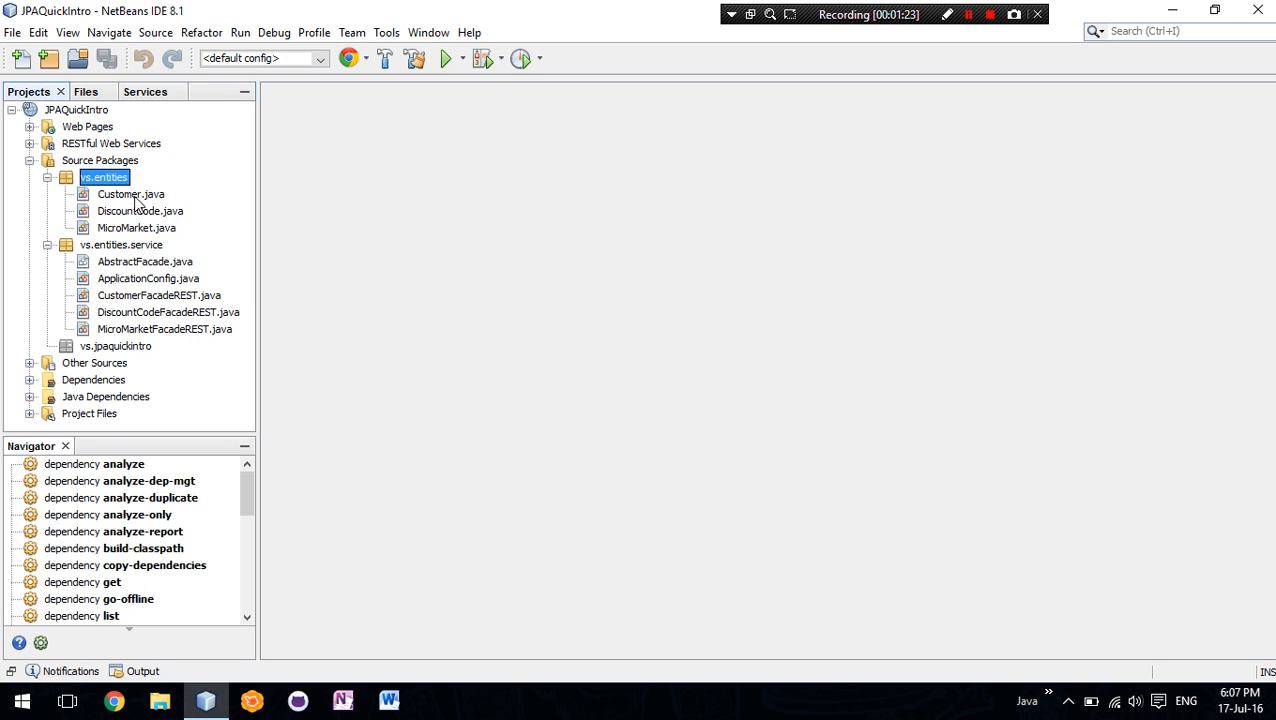
double_click(130, 194)
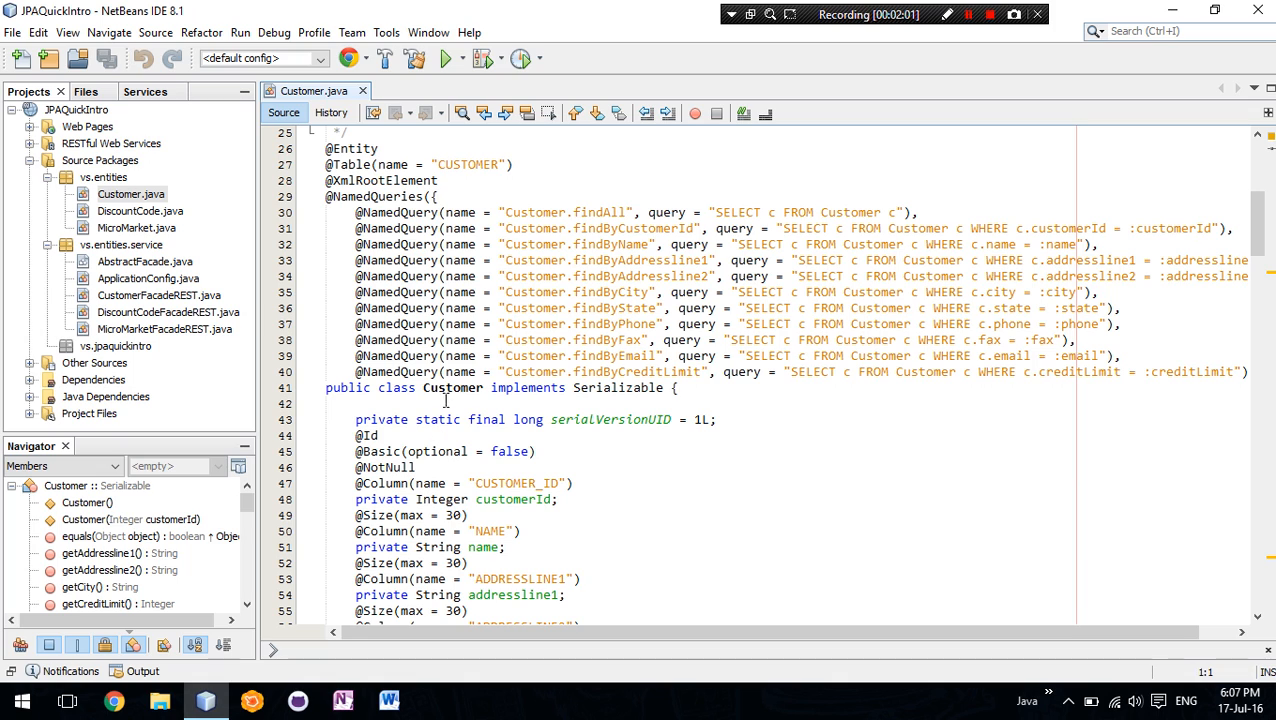
mouse_move(396, 164)
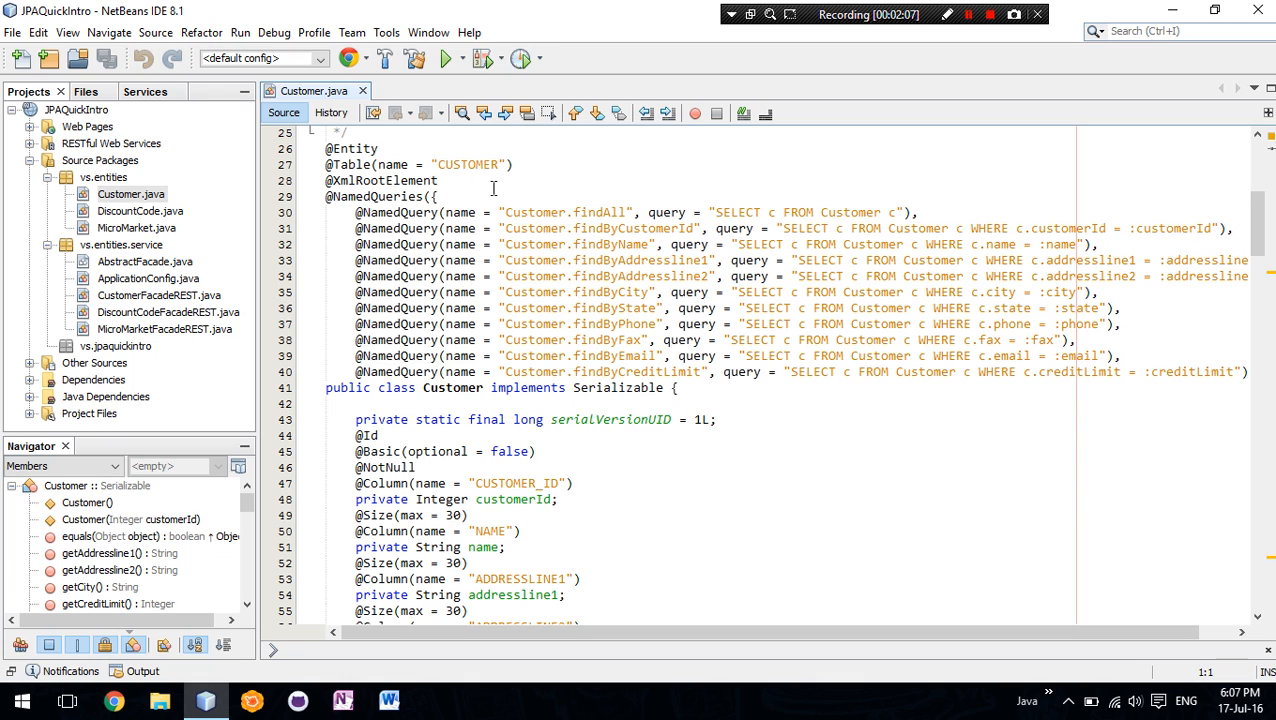
mouse_move(502, 214)
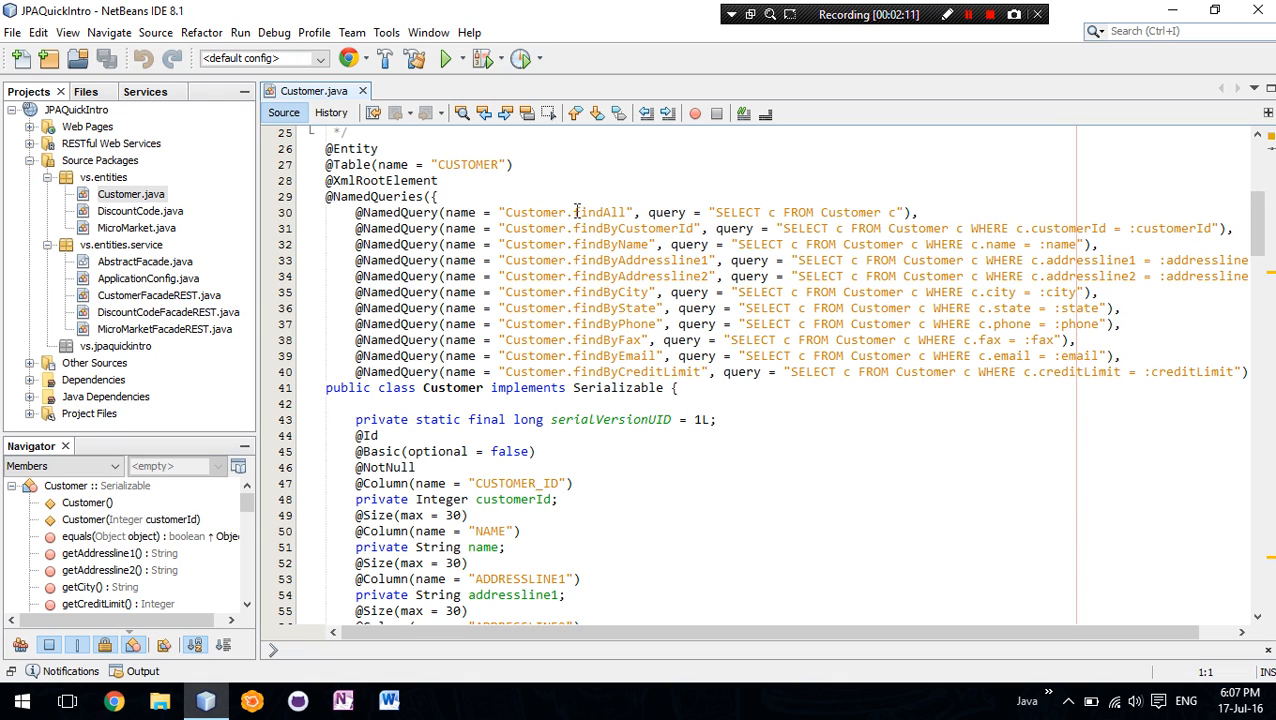
mouse_move(576, 212)
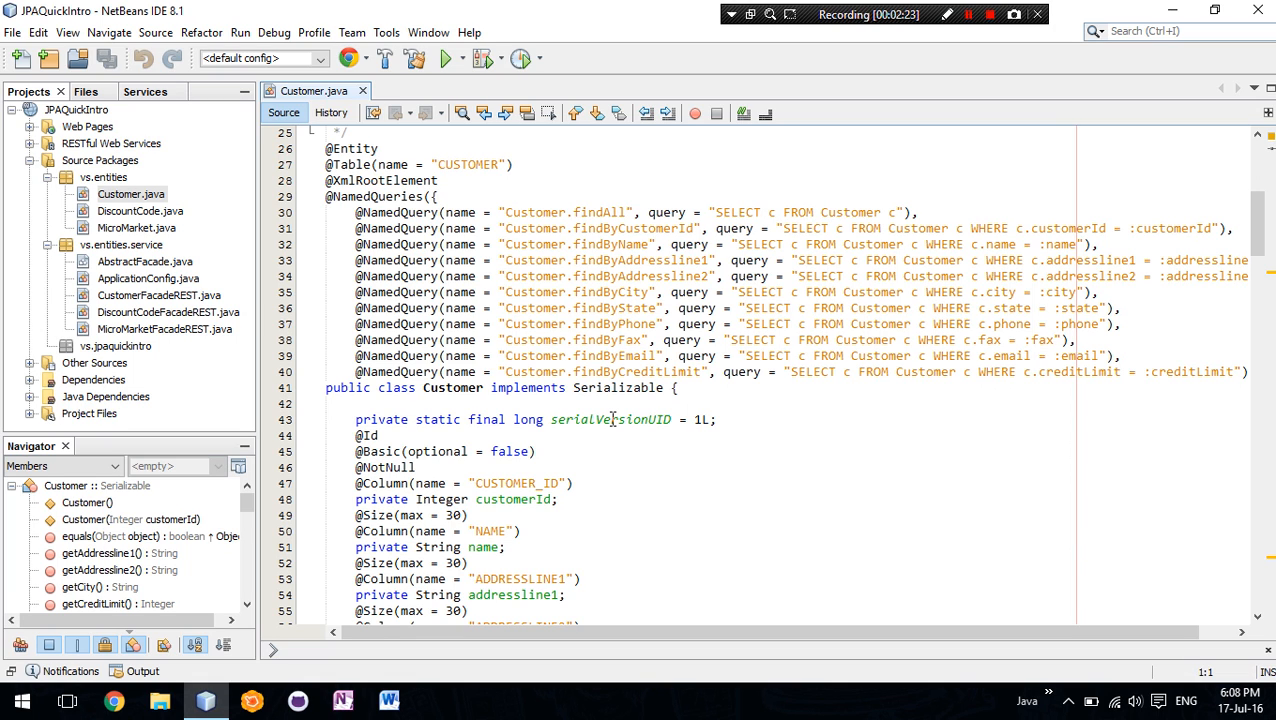
scroll("down", 3)
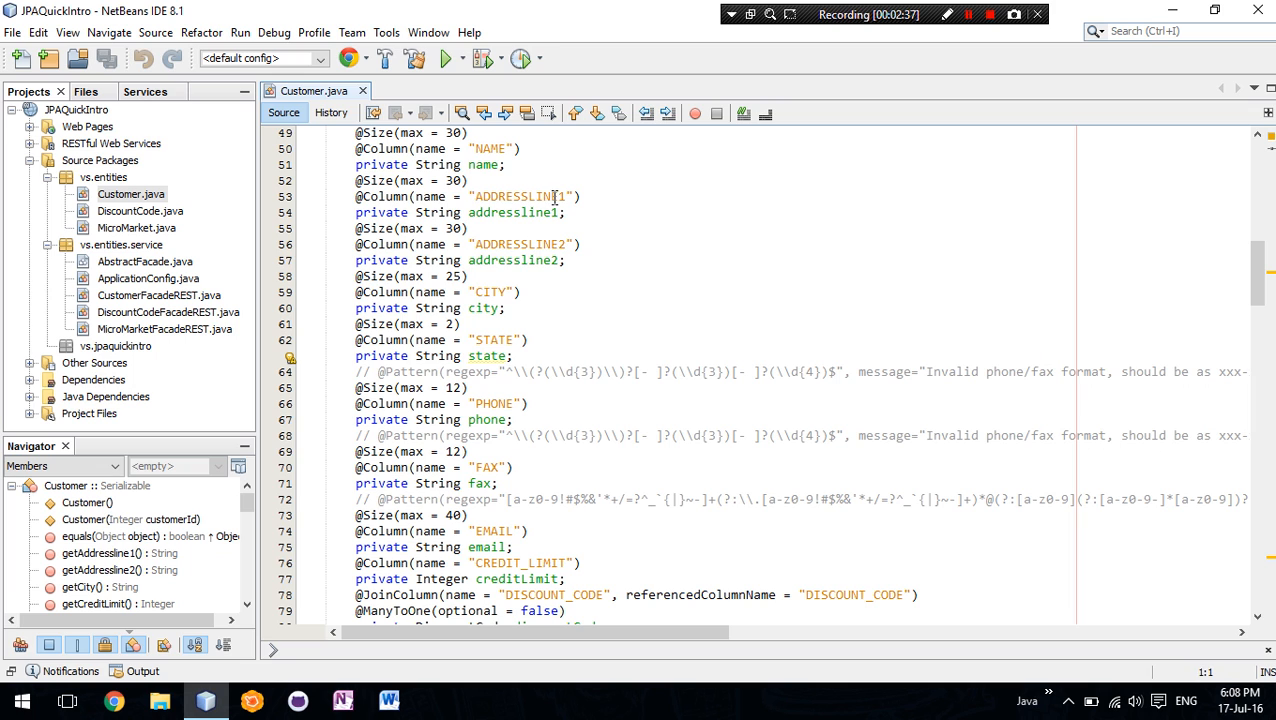
mouse_move(492, 252)
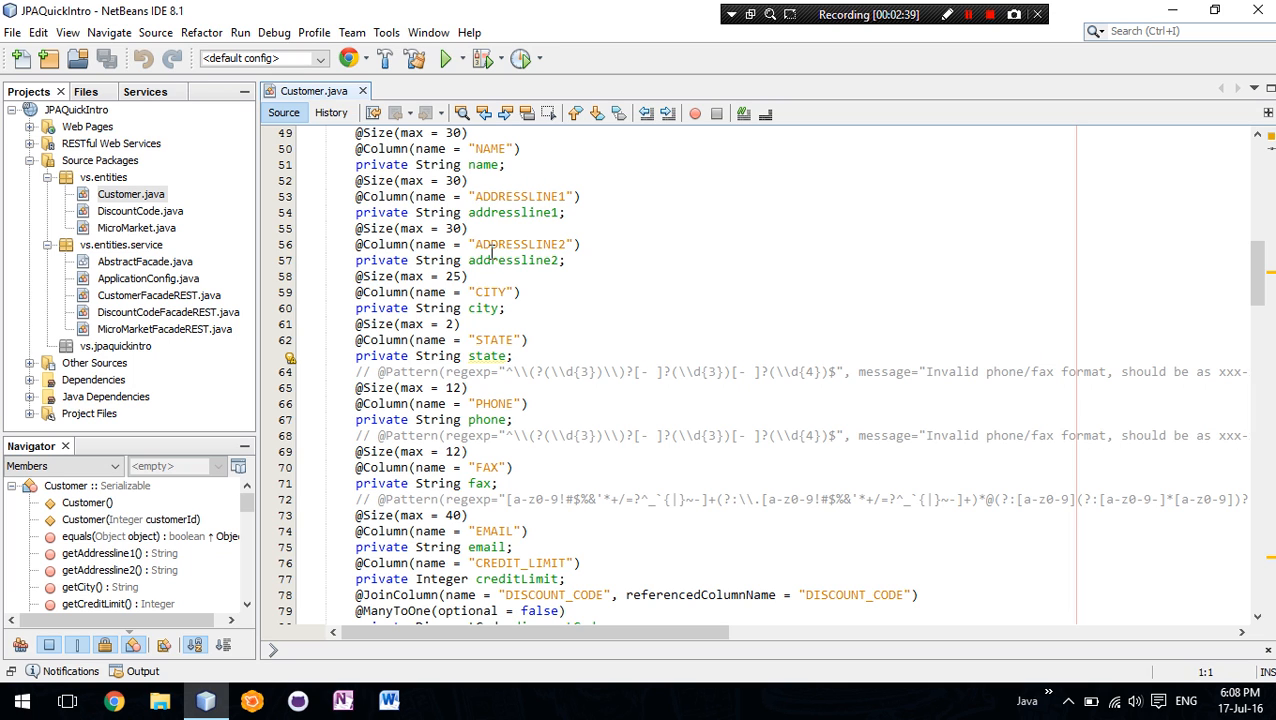
scroll("down", 3)
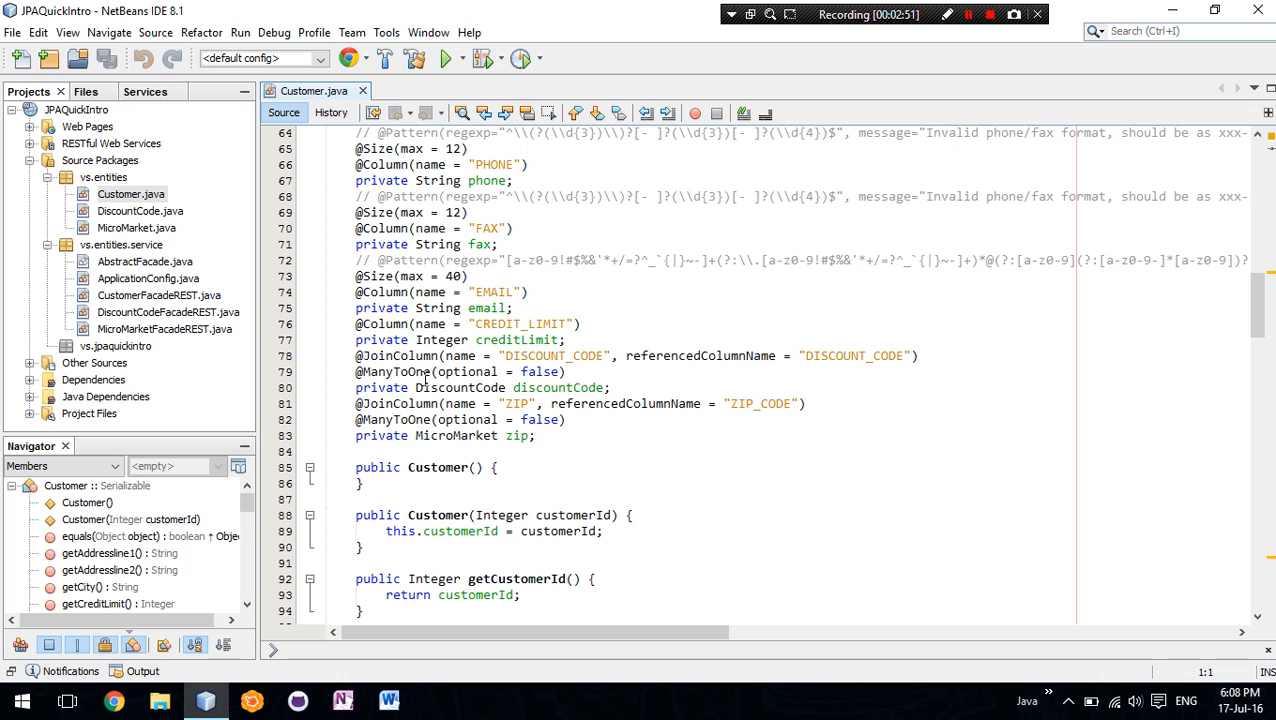
mouse_move(420, 376)
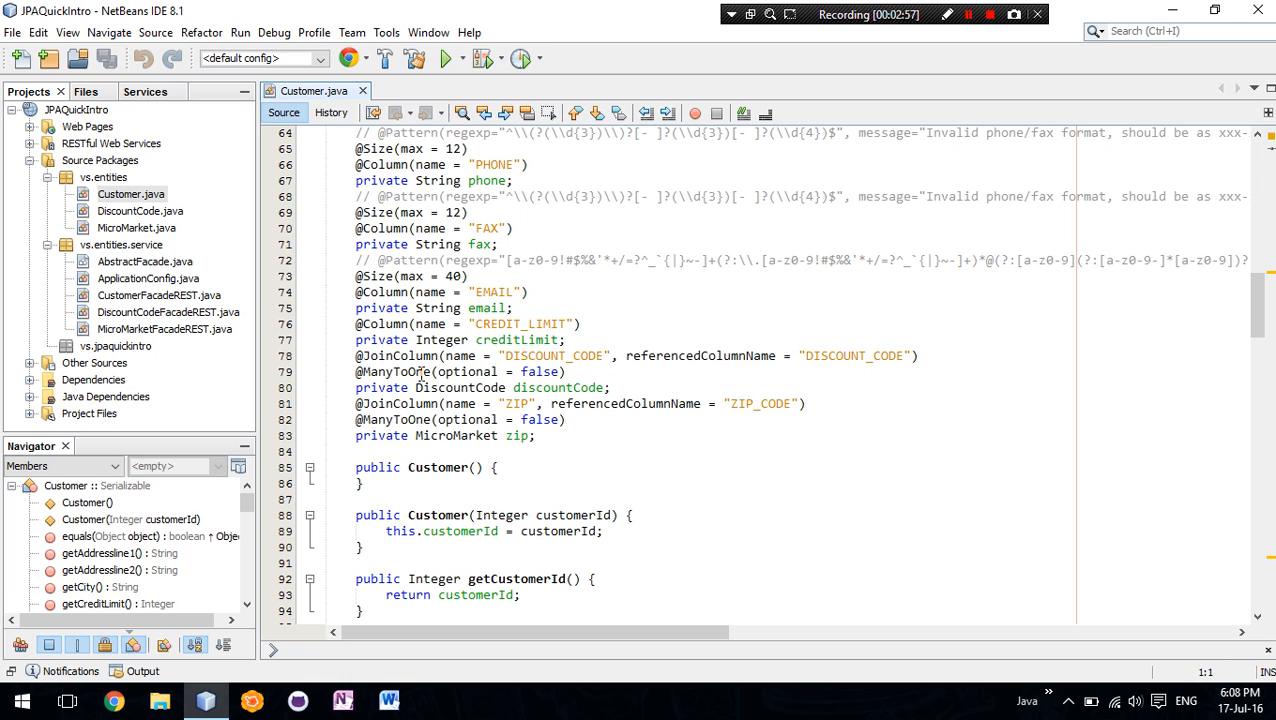
mouse_move(144, 288)
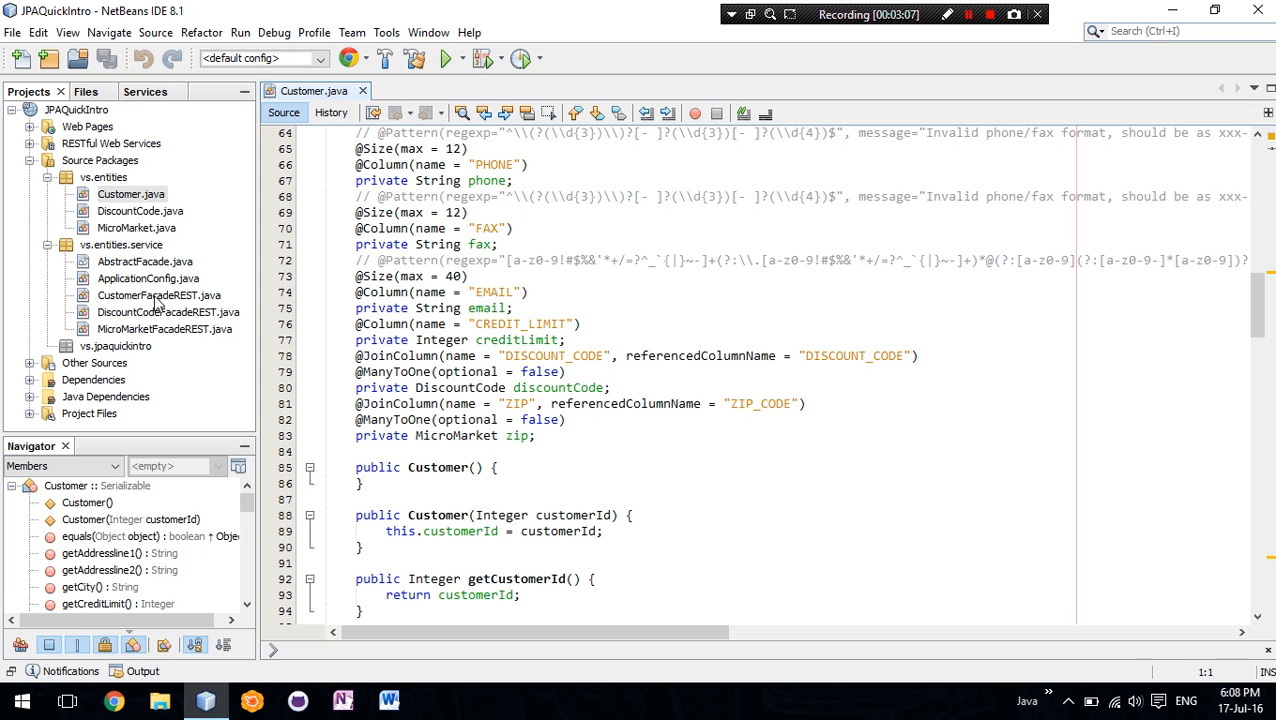
- Open CustomerFacadeREST.java and scroll to its persistence context and create method
double_click(160, 296)
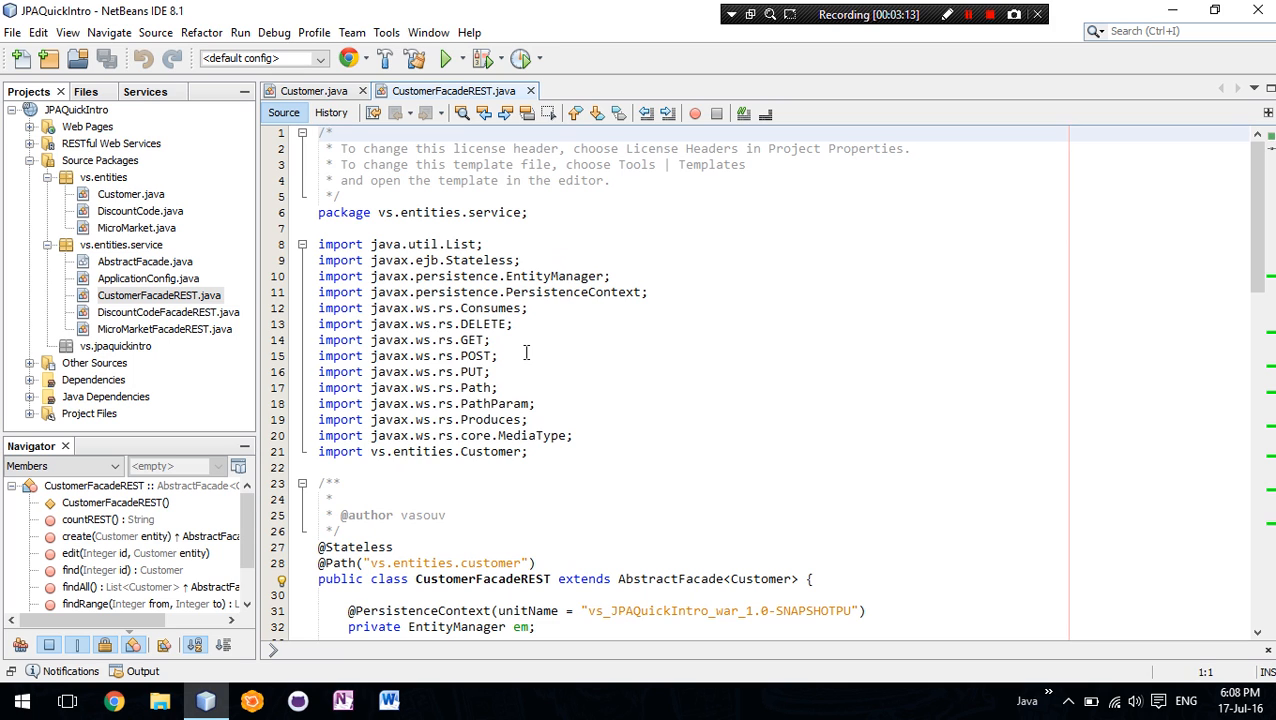
scroll("down", 3)
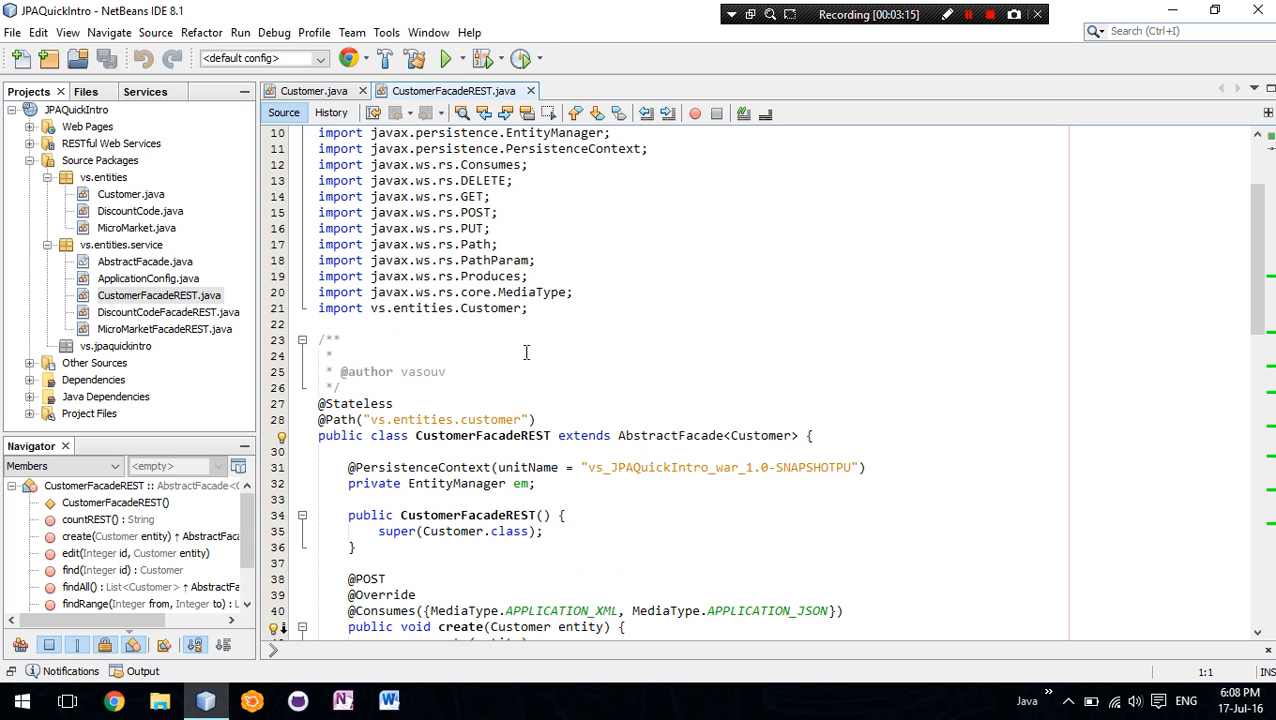
scroll("down", 3)
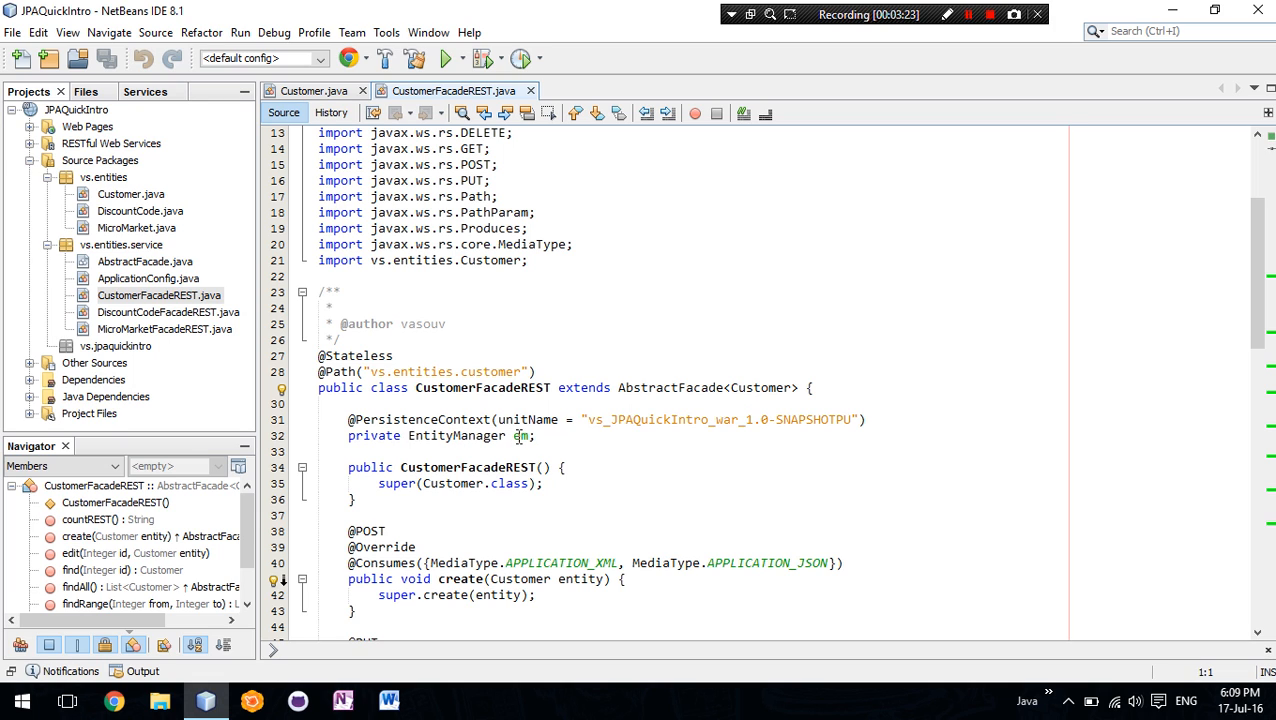
scroll("down", 3)
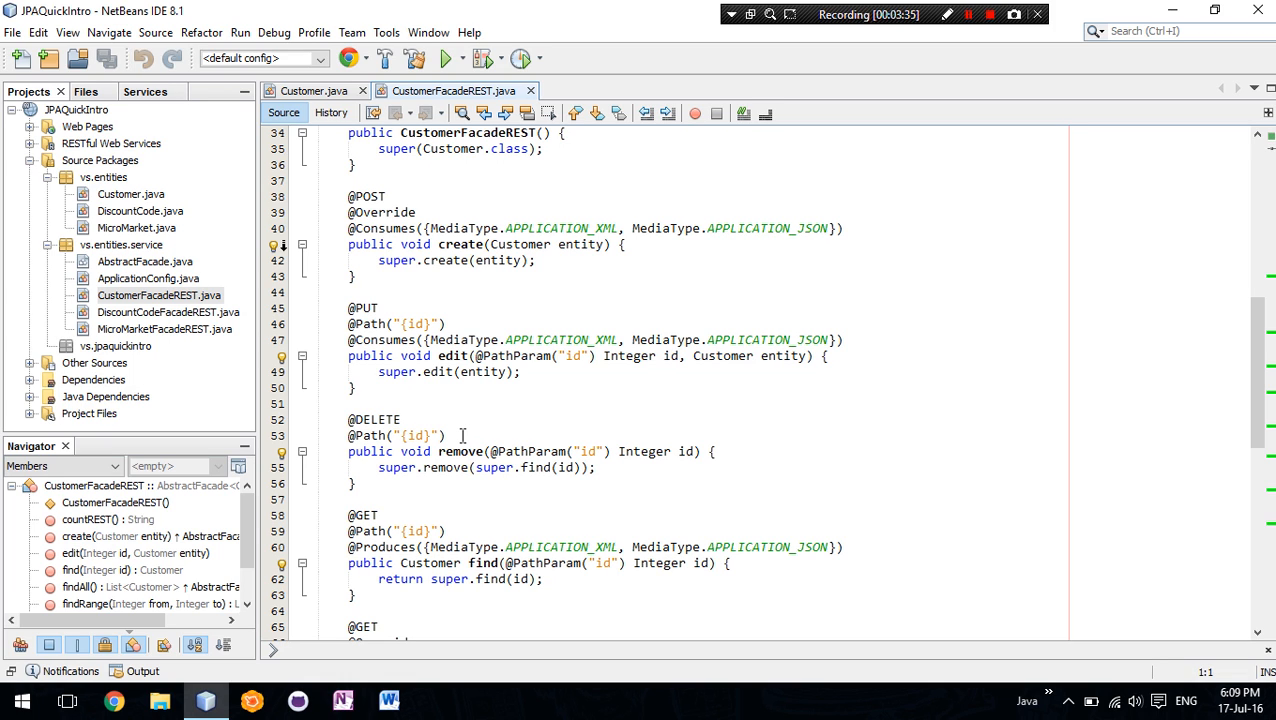
mouse_move(472, 268)
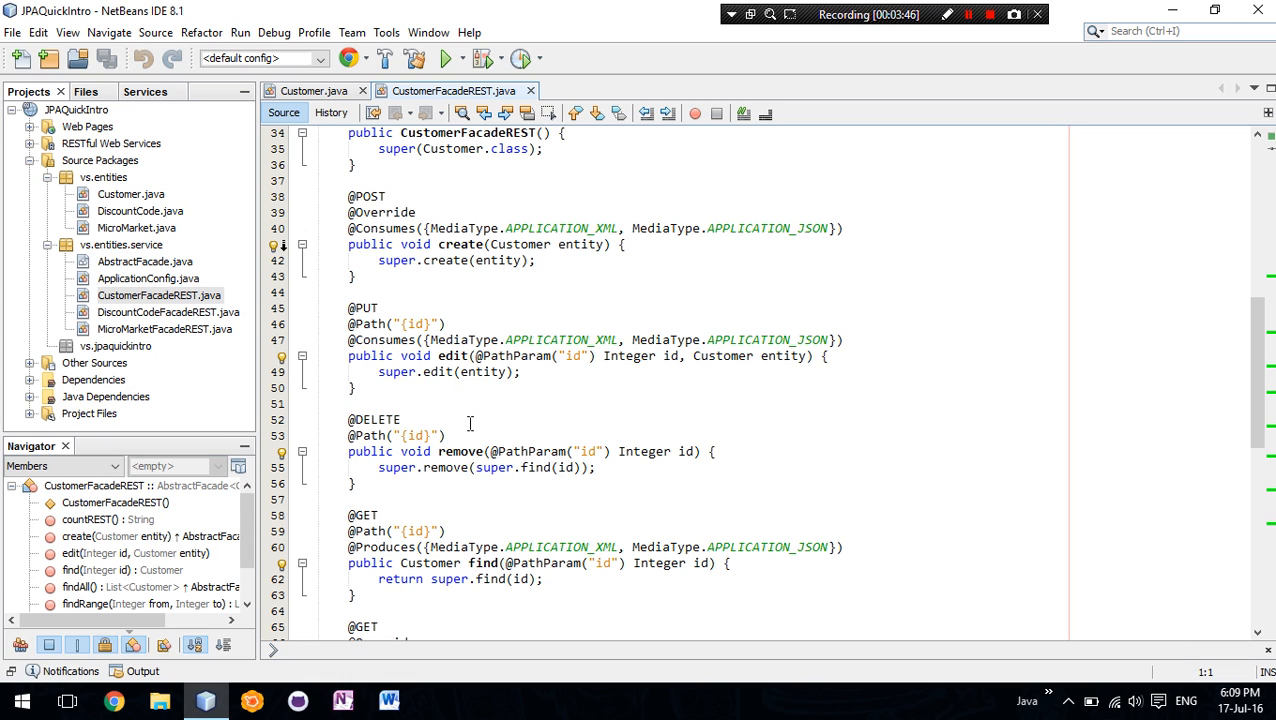
scroll("down", 3)
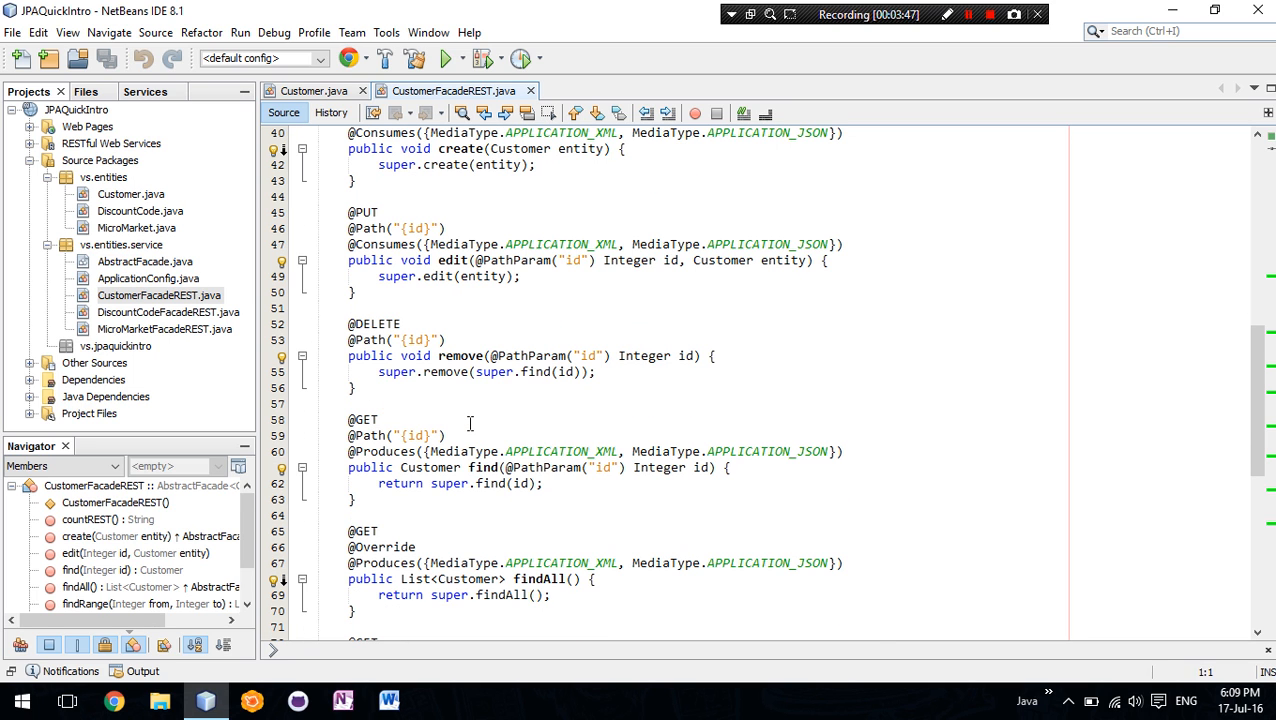
scroll("down", 3)
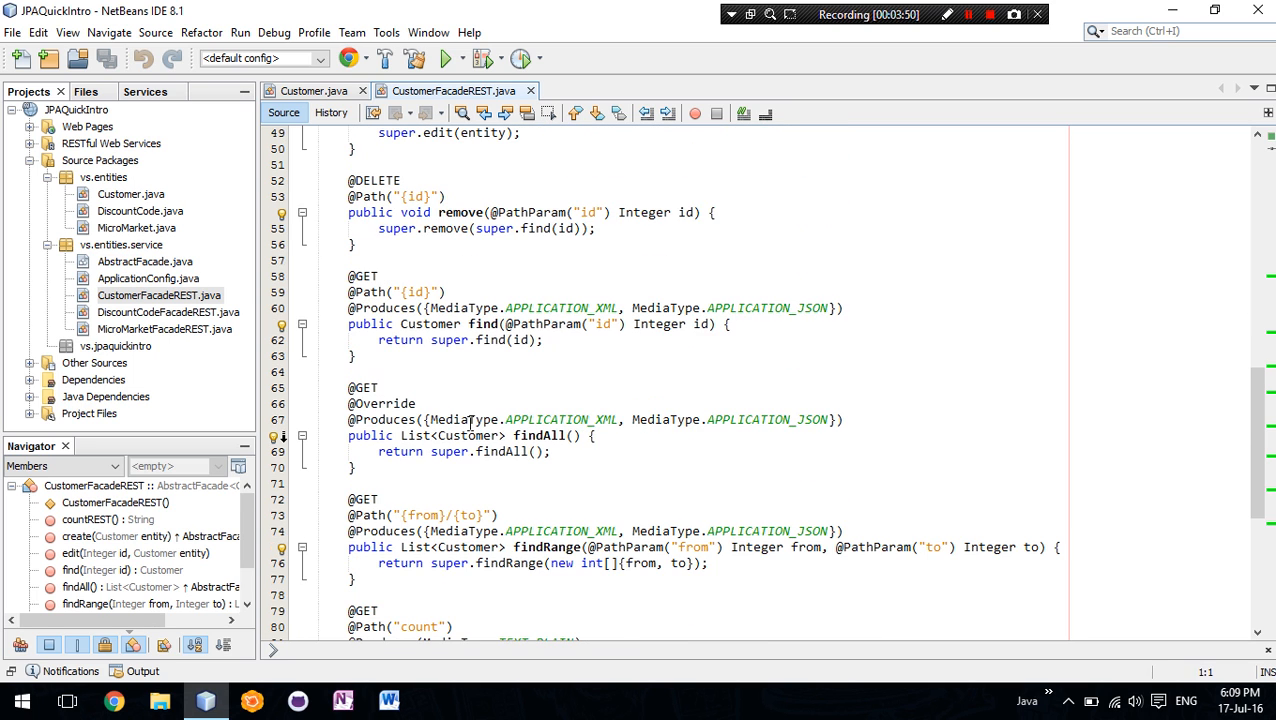
scroll("down", 3)
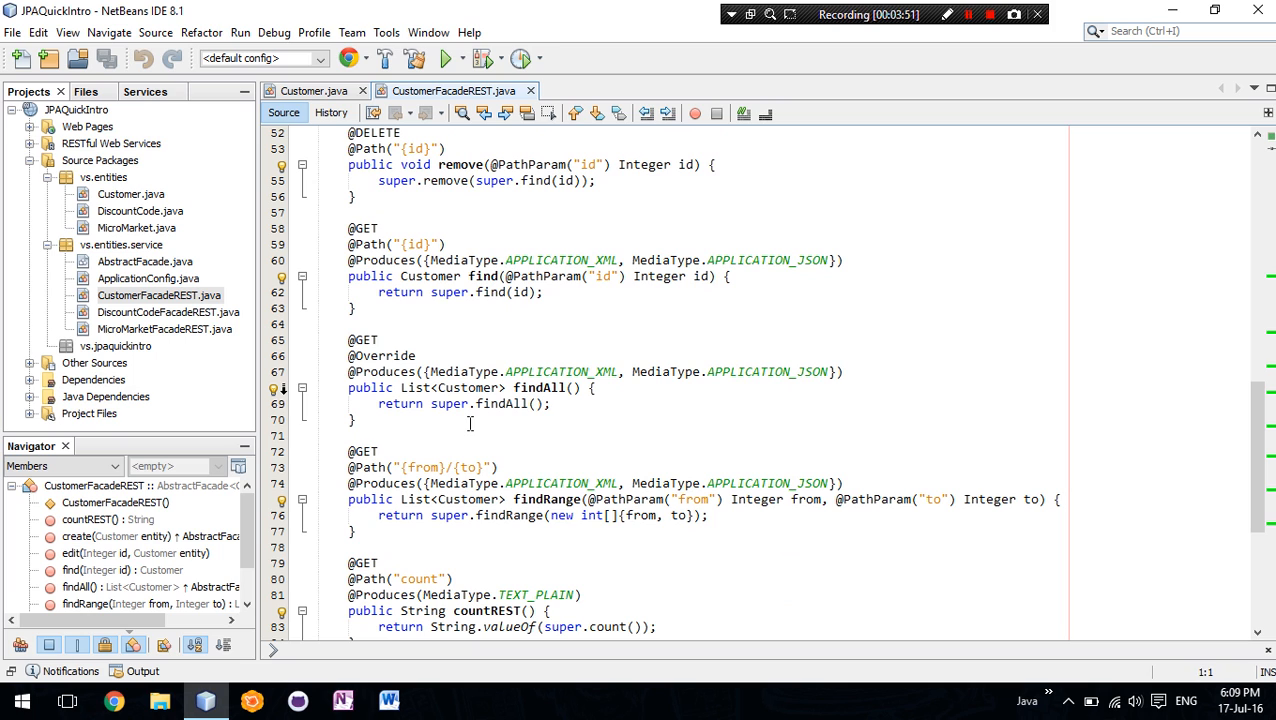
scroll("down", 3)
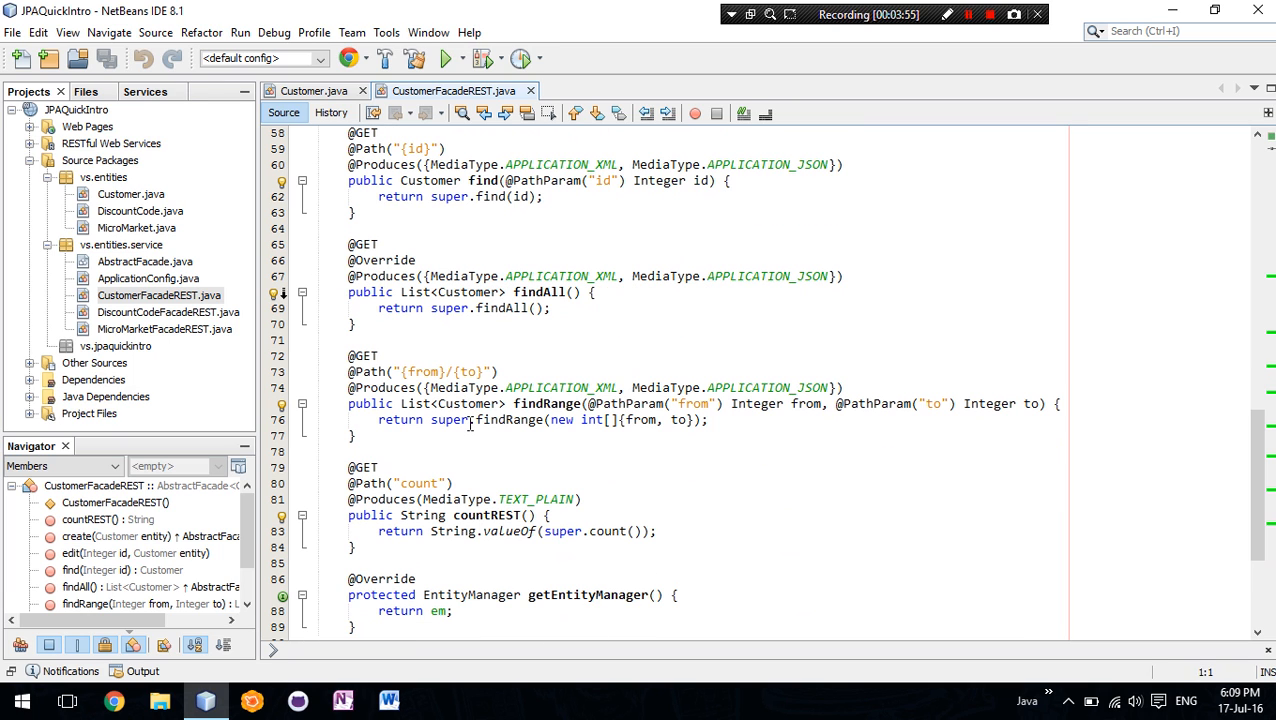
scroll("down", 3)
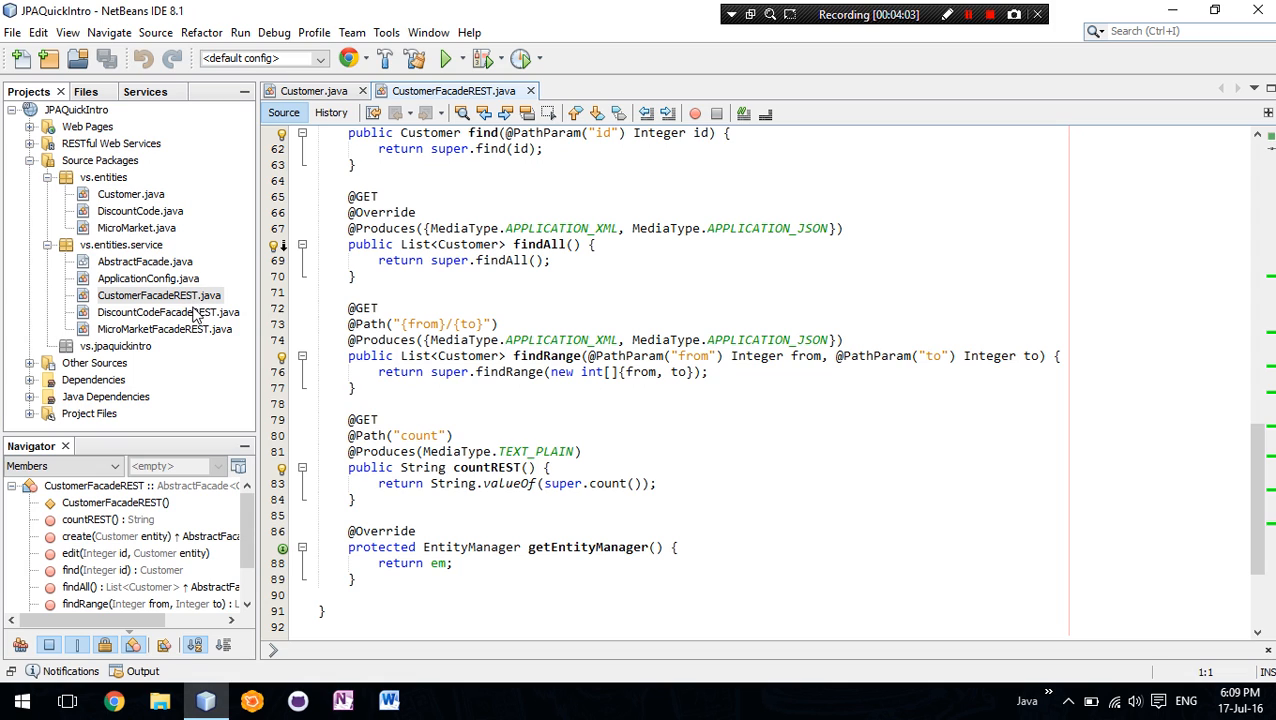
mouse_move(434, 188)
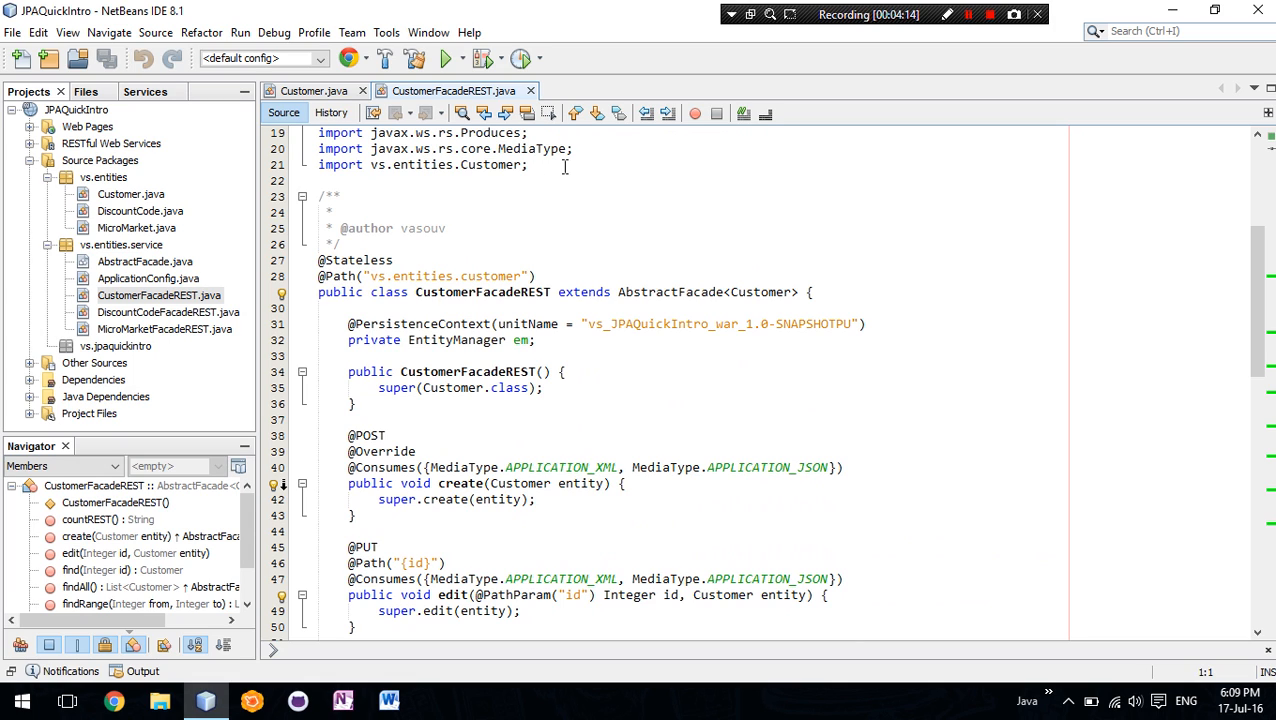
mouse_move(532, 92)
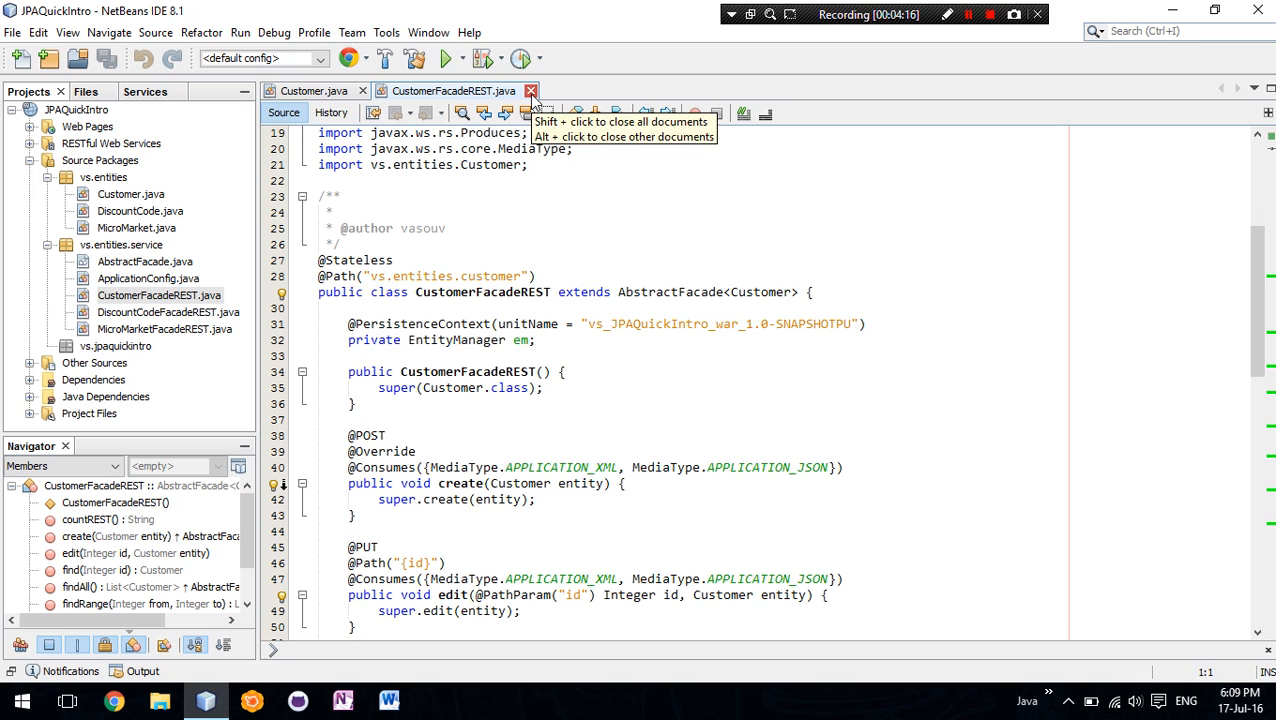
- Close the open editors and start the RESTful JavaScript Client wizard with Tablesorter UI
left_click(532, 92)
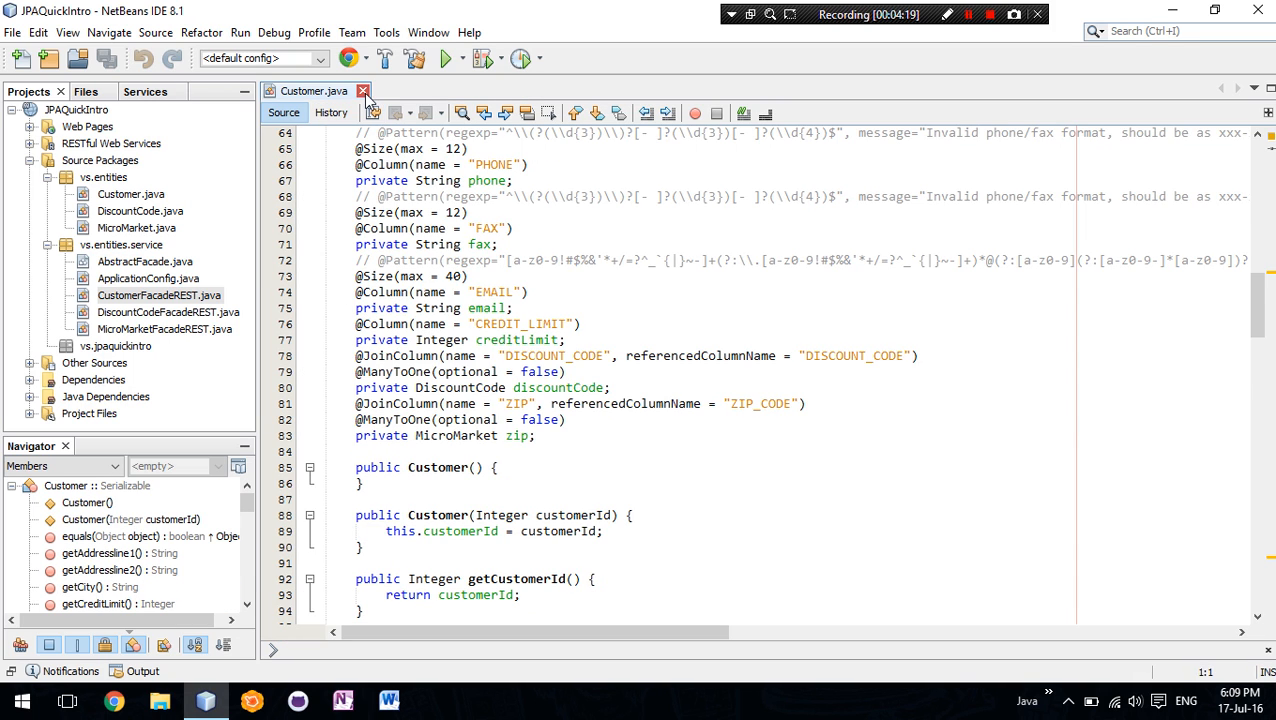
left_click(364, 90)
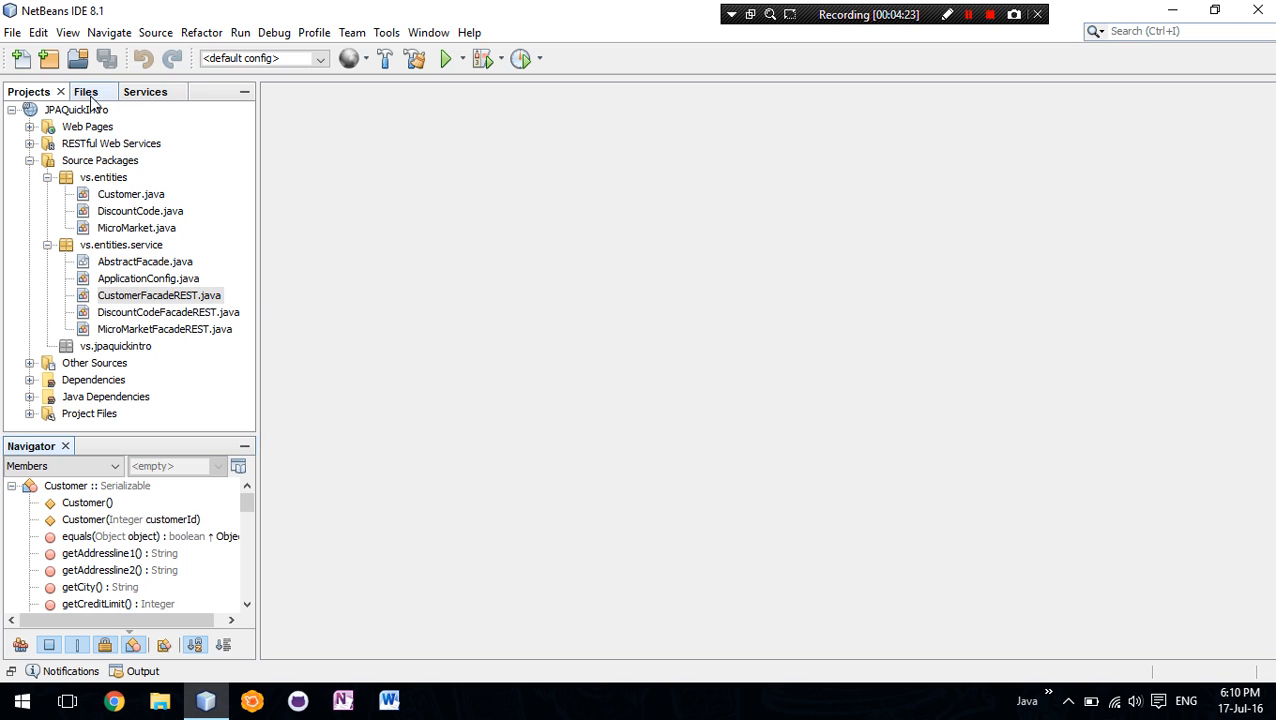
right_click(64, 108)
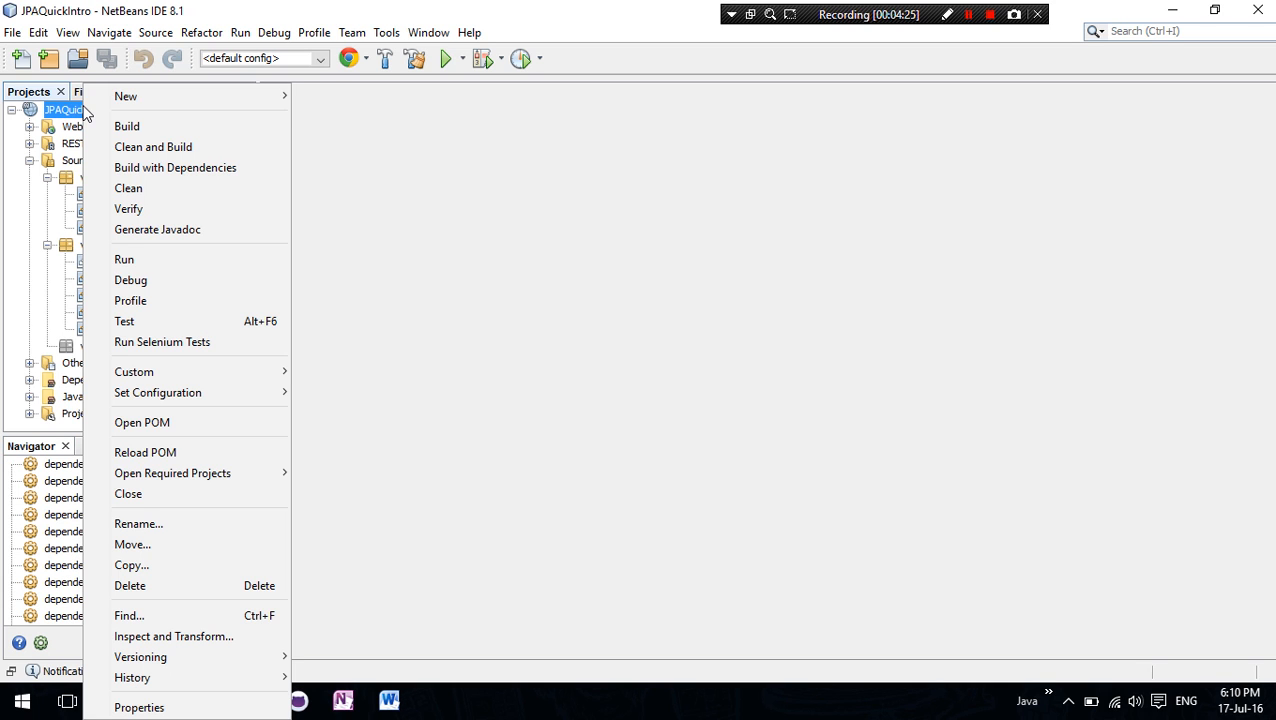
mouse_move(126, 96)
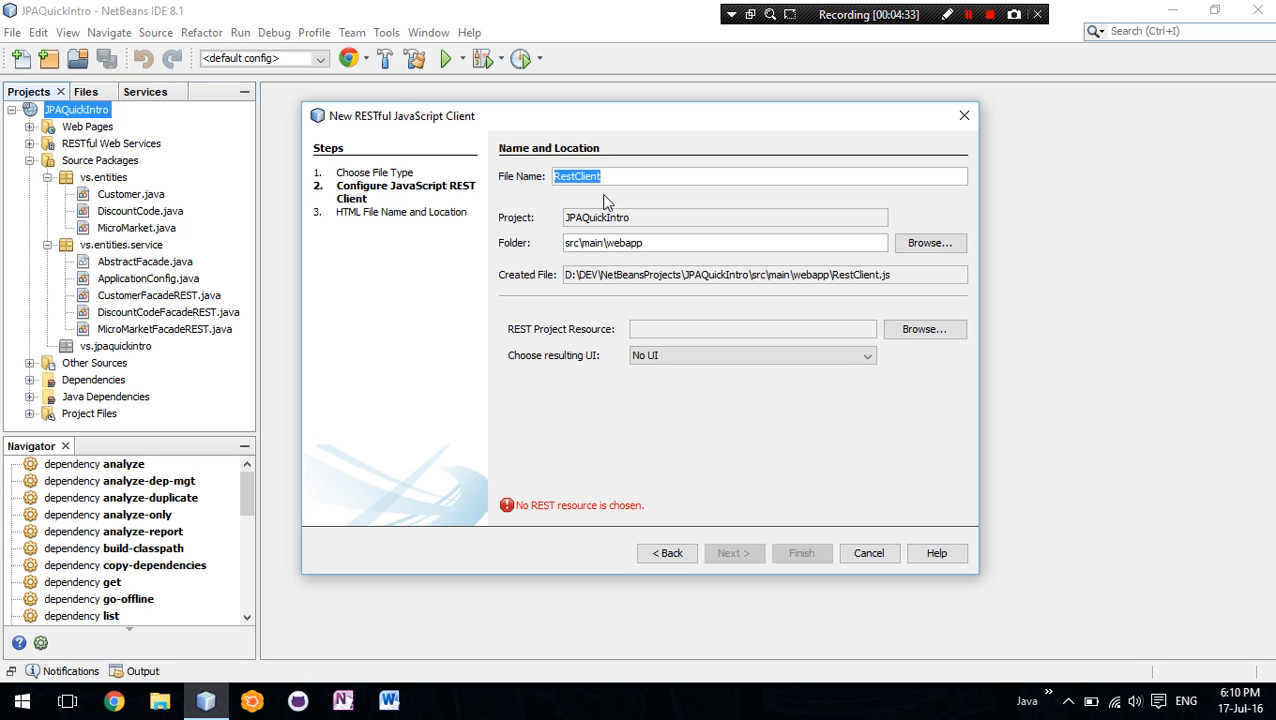
mouse_move(684, 318)
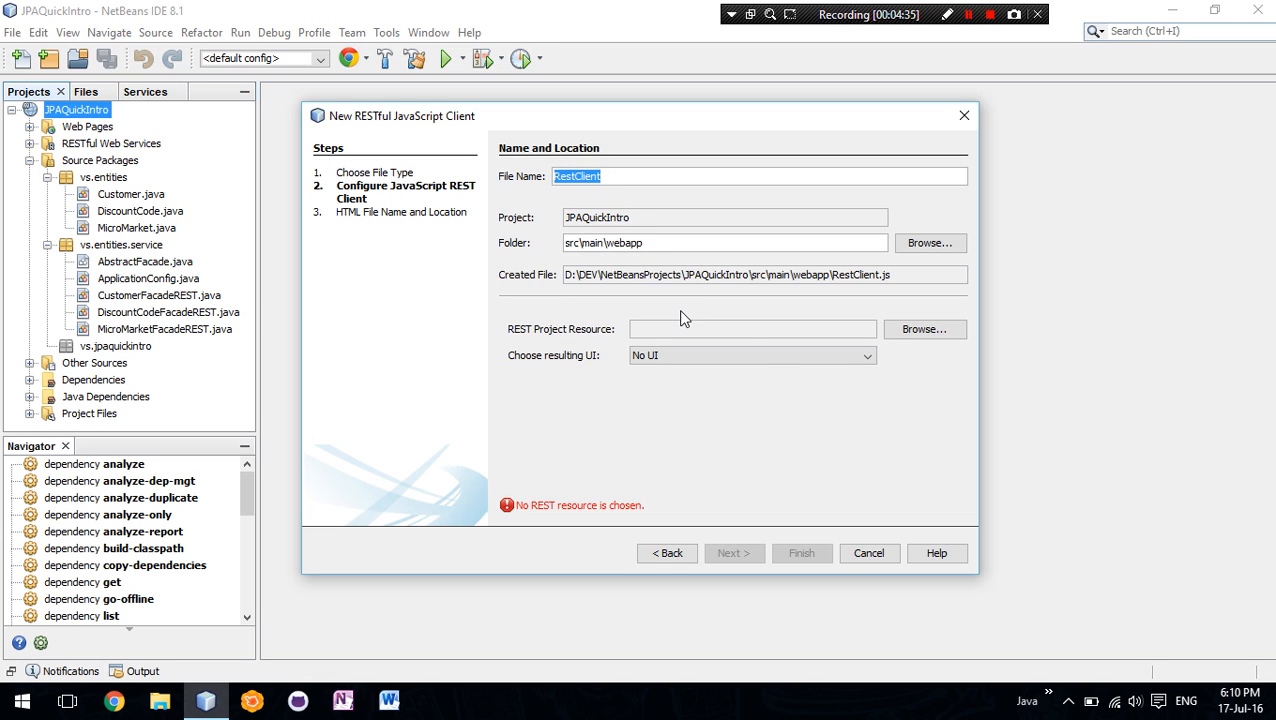
left_click(750, 356)
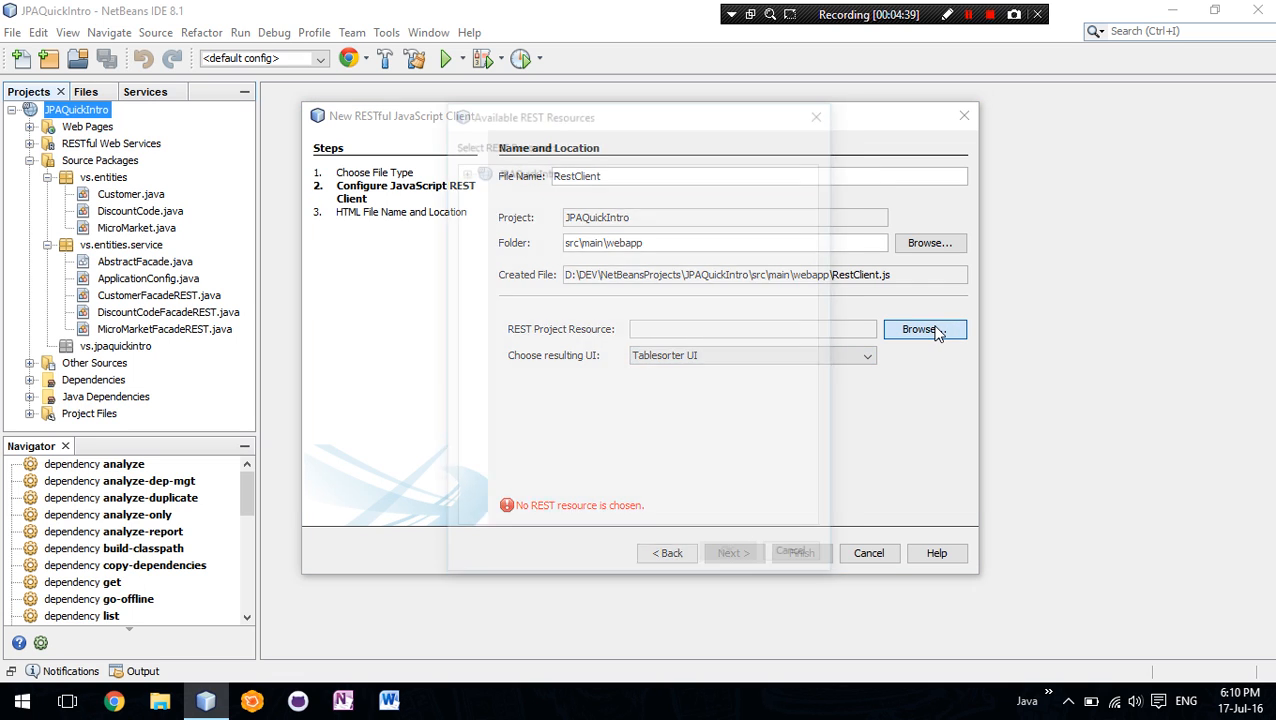
- Choose CustomerFacadeREST as the REST resource for the client
left_click(924, 328)
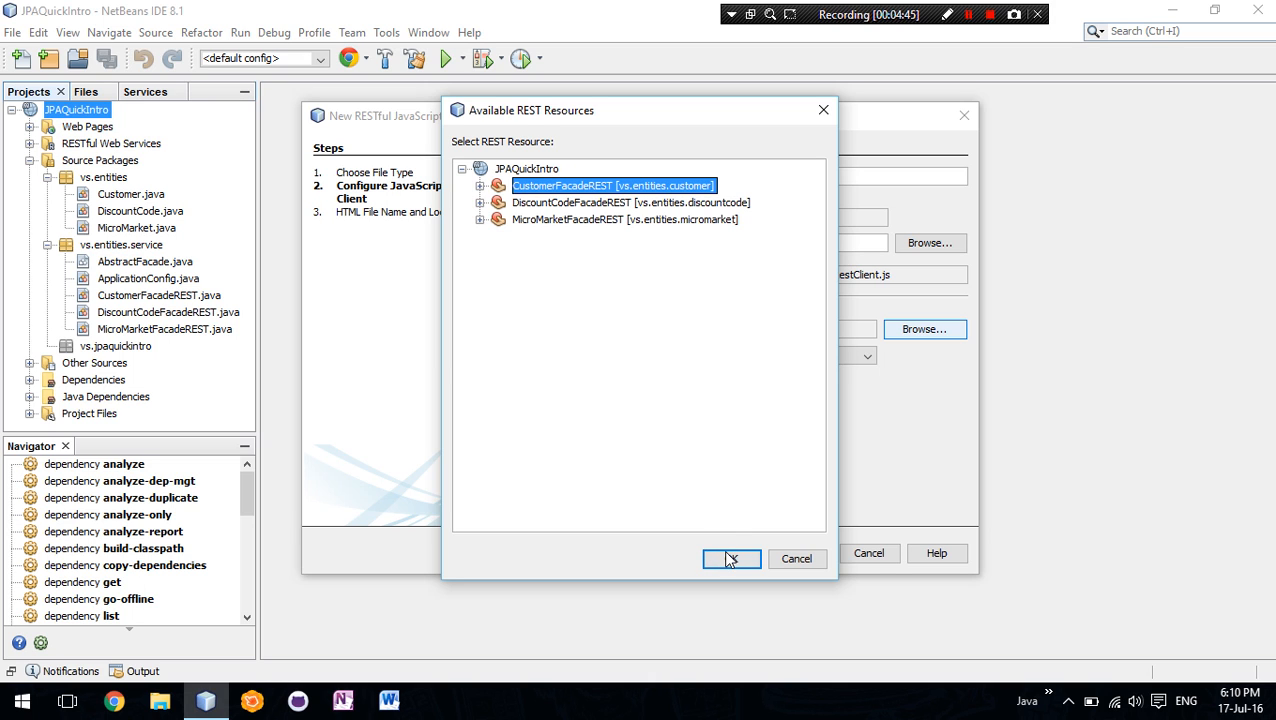
left_click(732, 558)
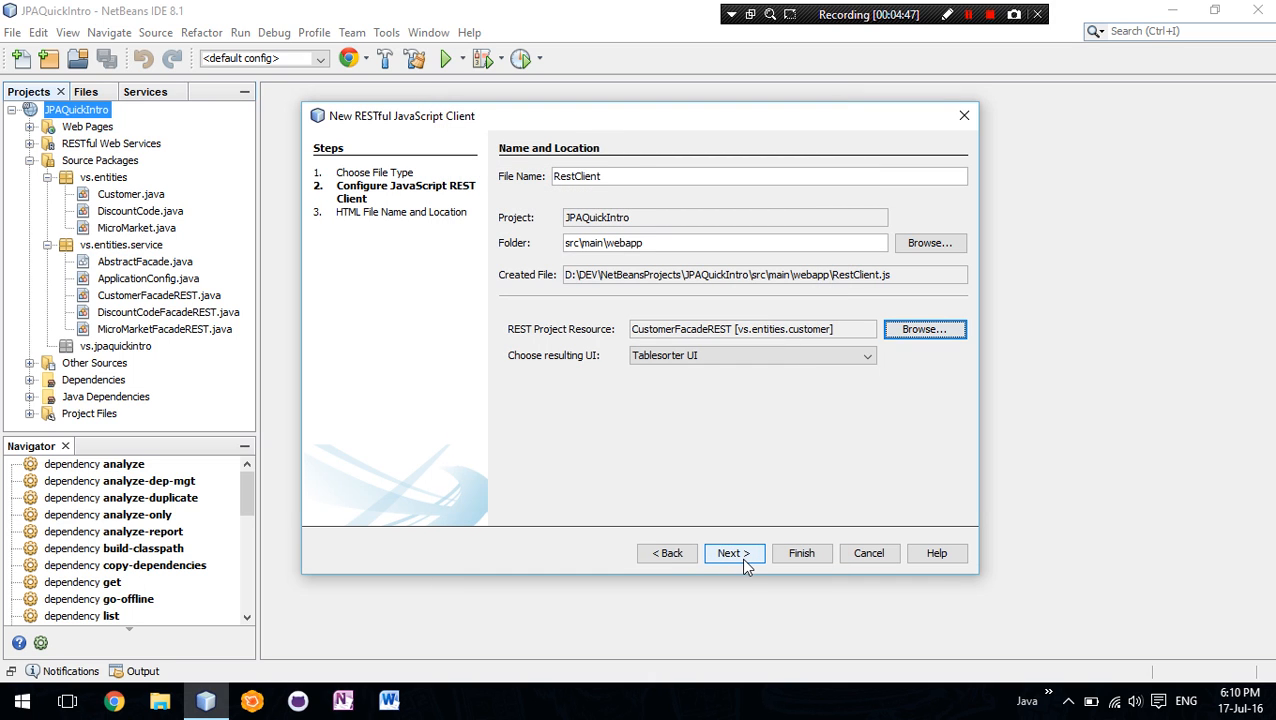
left_click(732, 552)
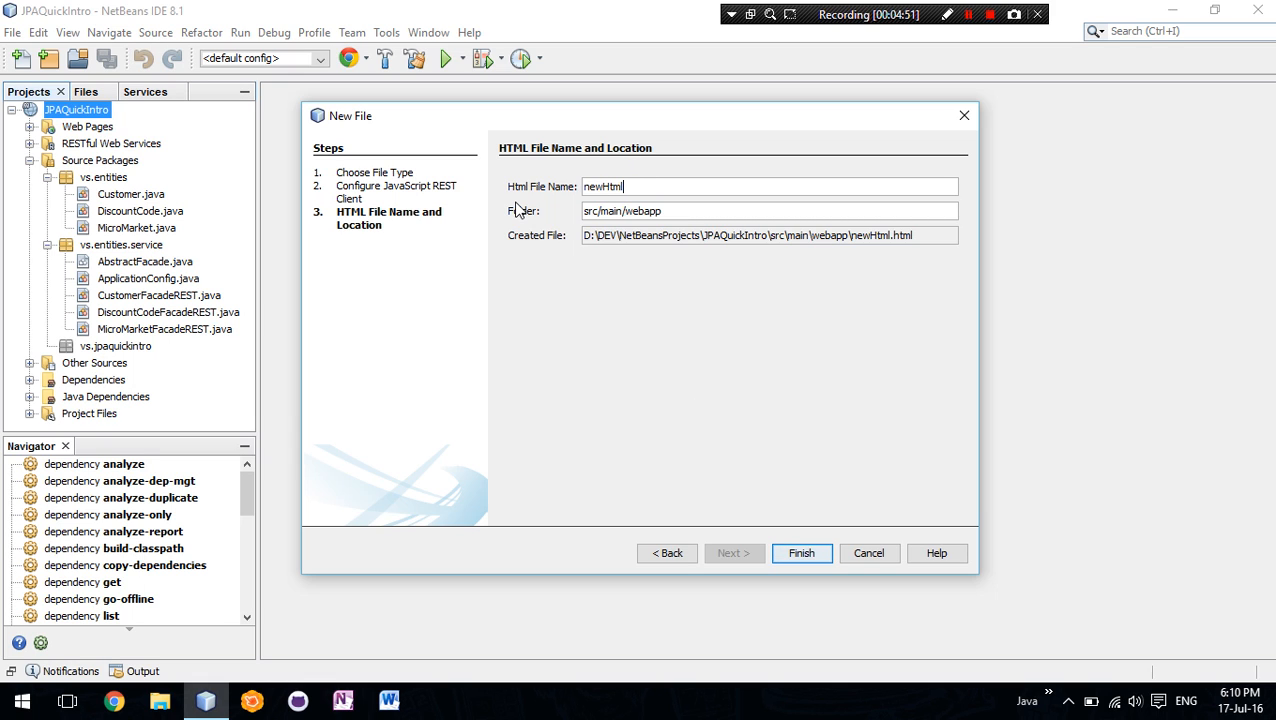
- Name the HTML file customerREST and generate RestClient.js and customerREST.html
type("cus")
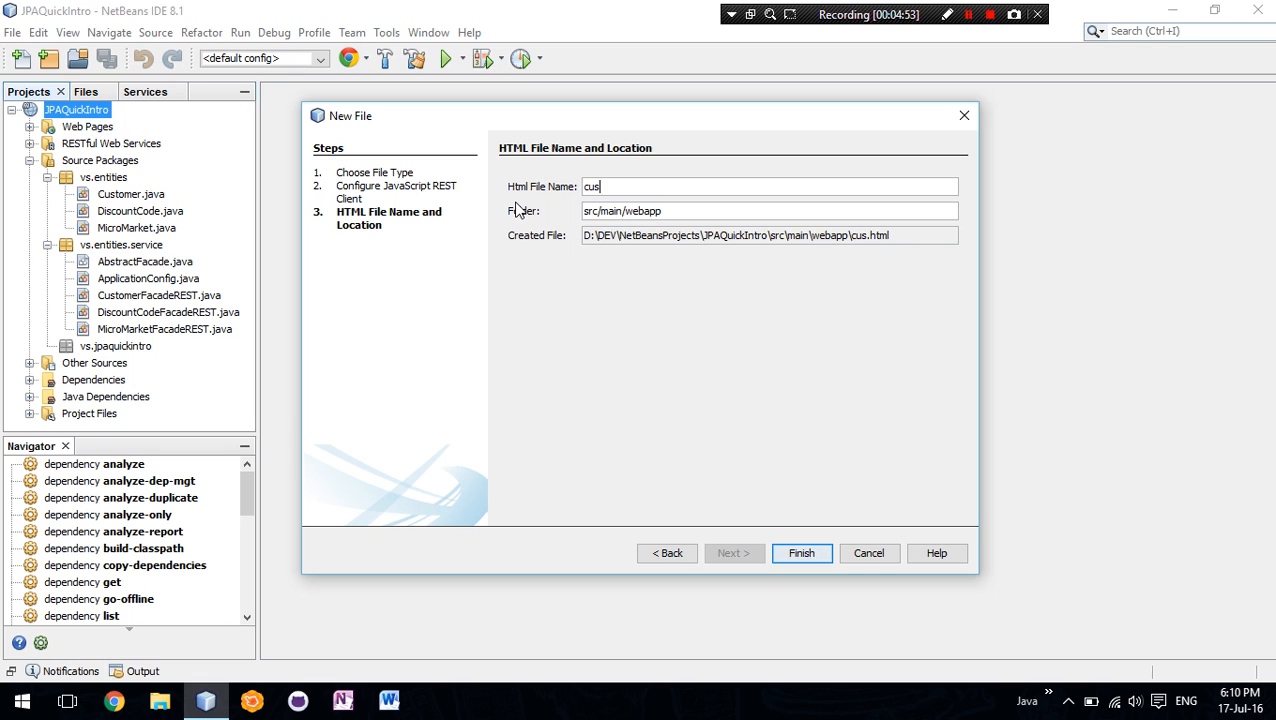
type("tomer")
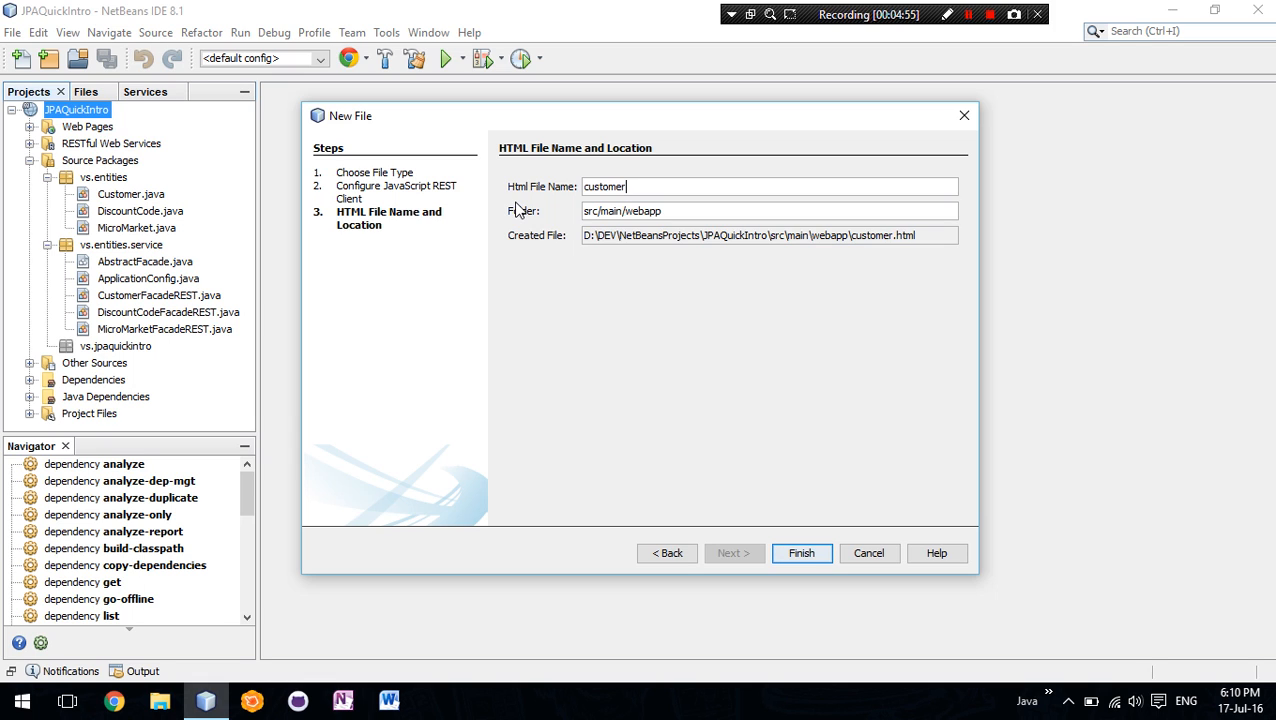
type("REST")
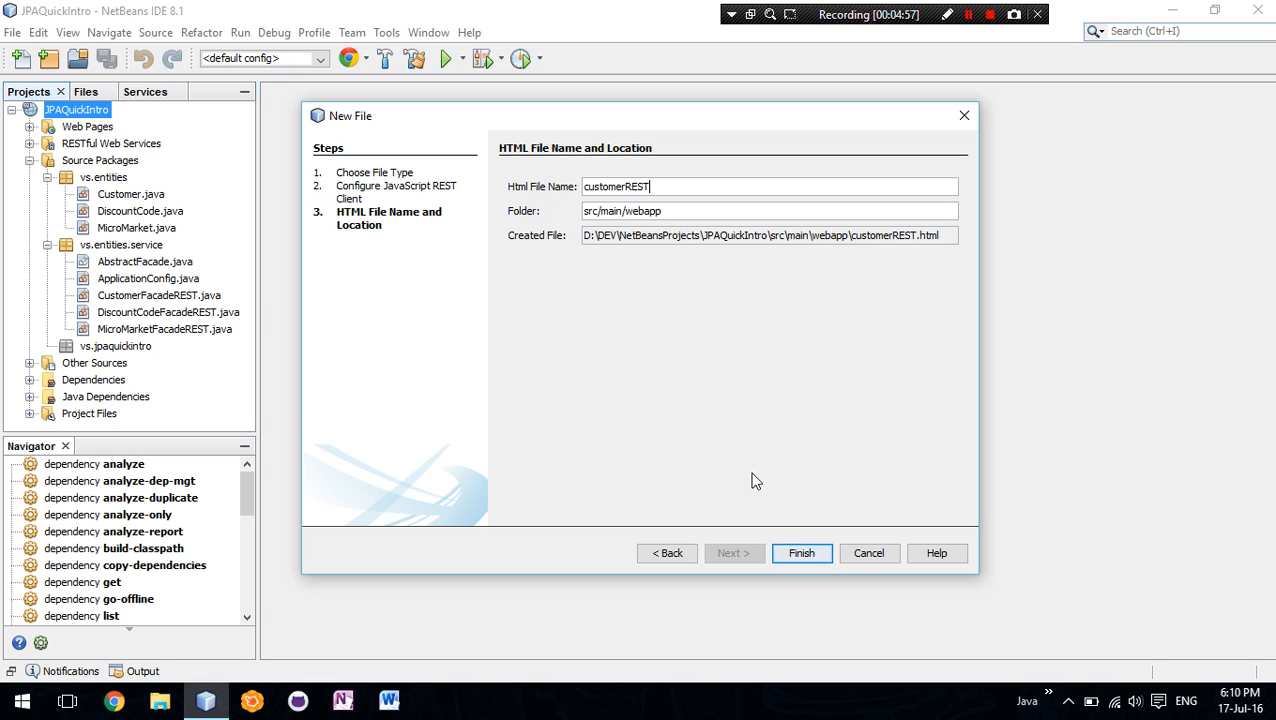
left_click(800, 552)
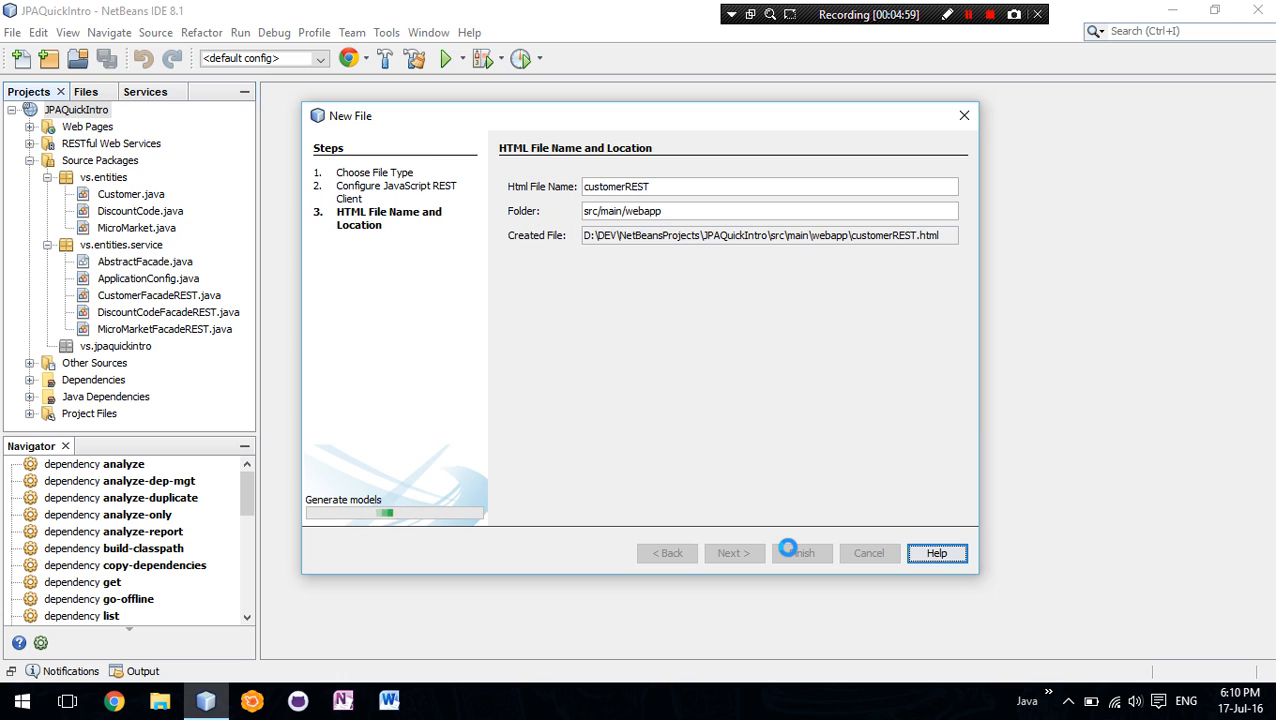
left_click(800, 552)
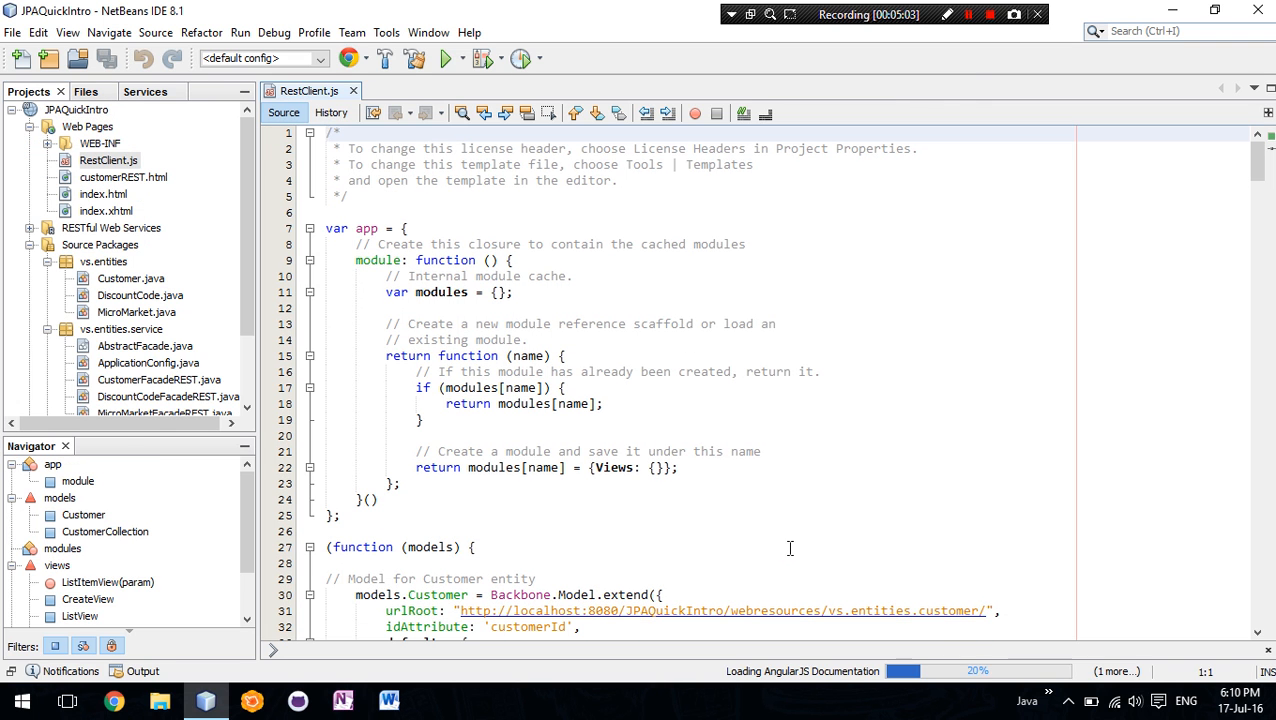
mouse_move(610, 358)
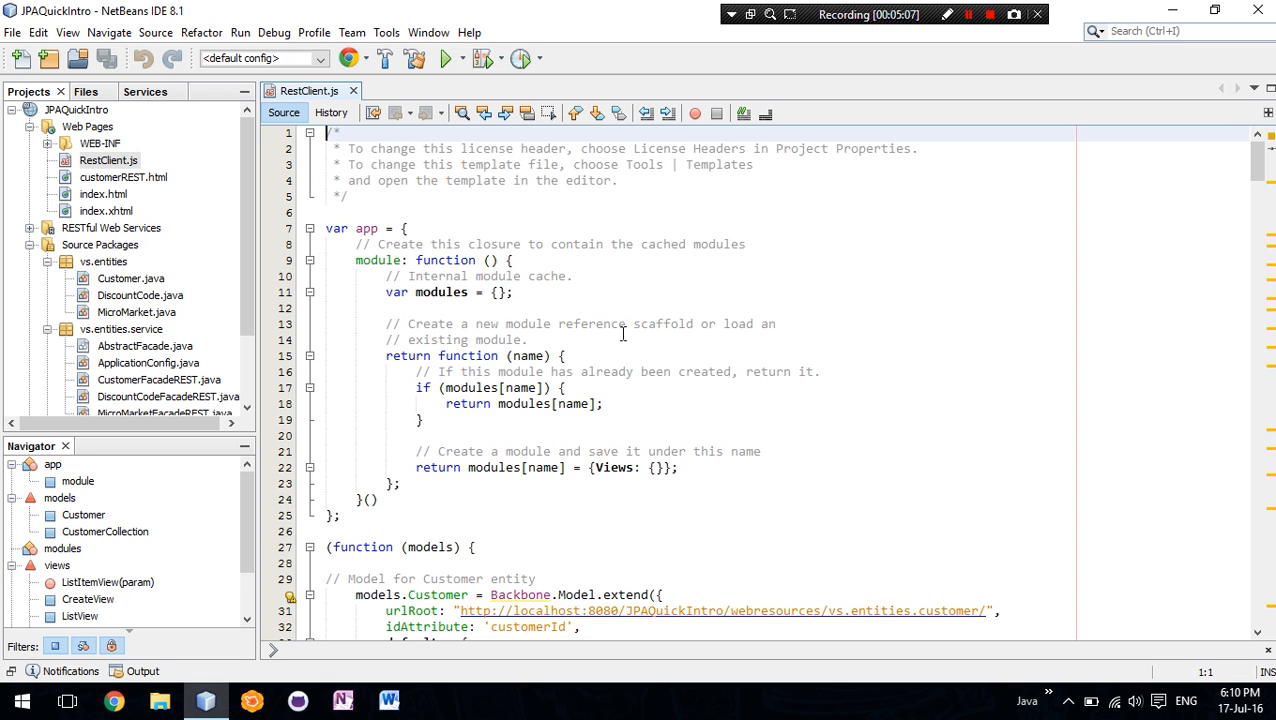
- Review RestClient.js, then open CustomerFacadeREST.java and ApplicationConfig.java showing the webresources path
scroll("down", 3)
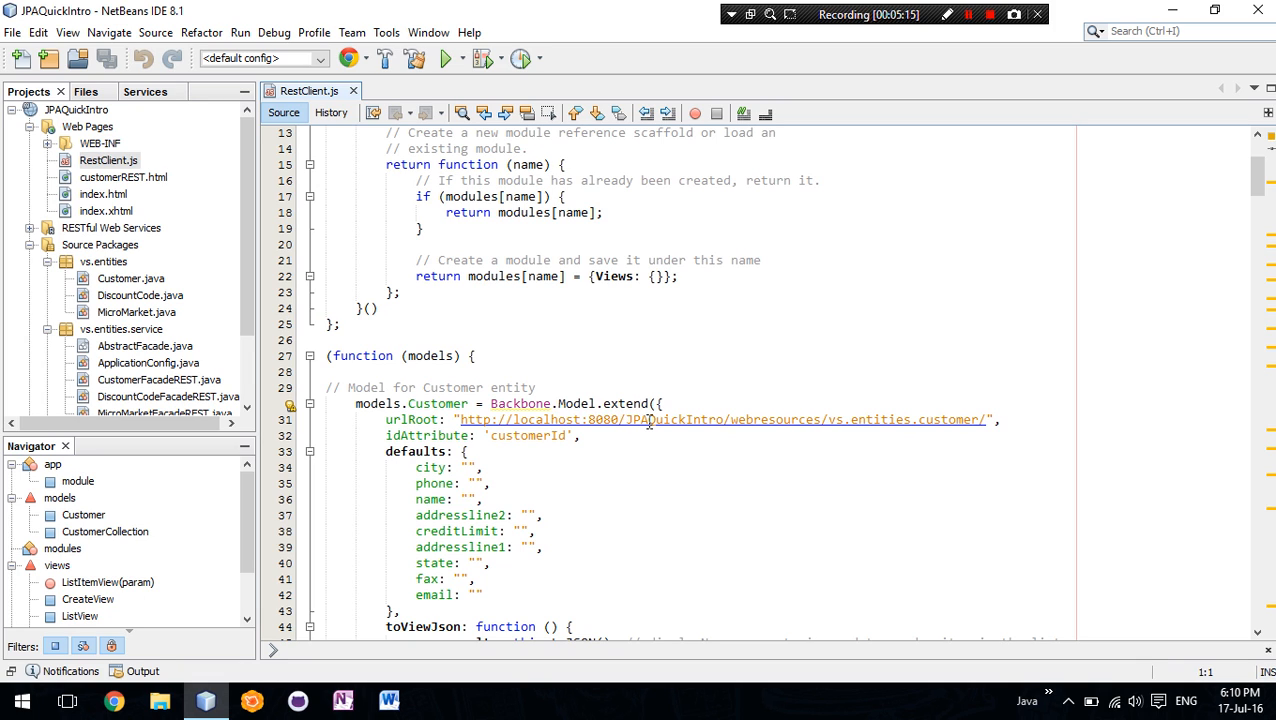
mouse_move(828, 420)
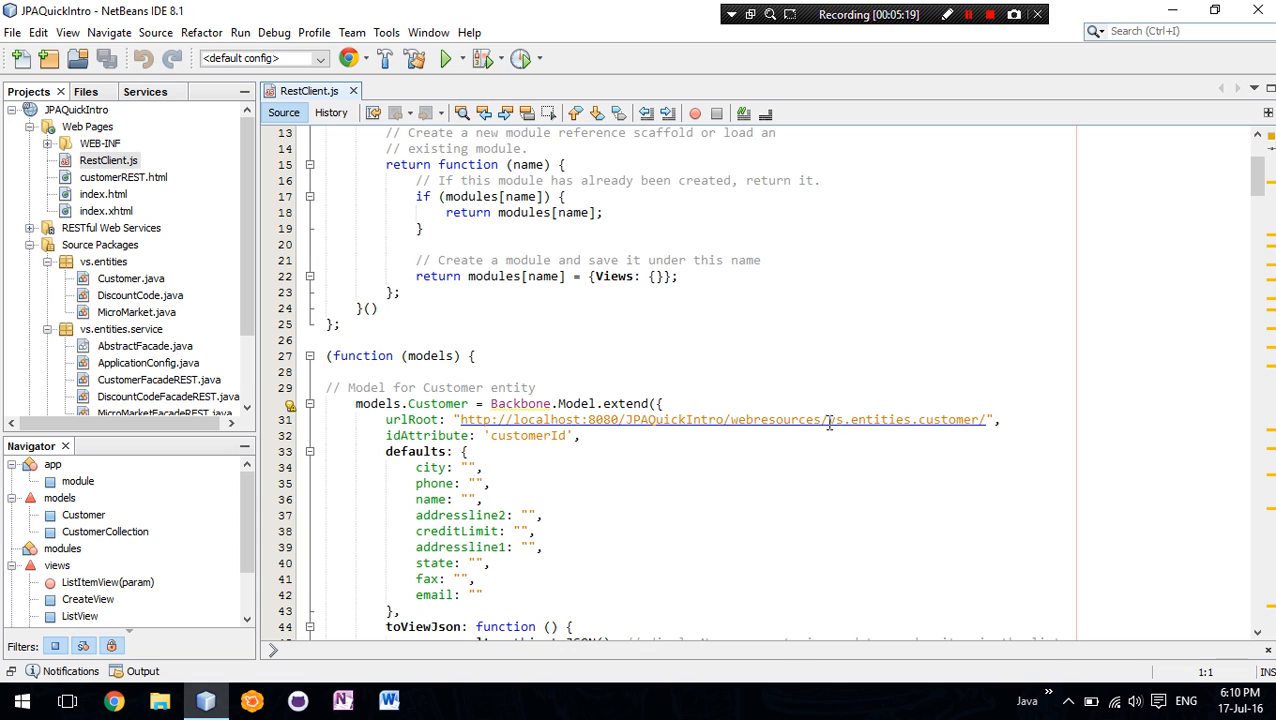
mouse_move(916, 420)
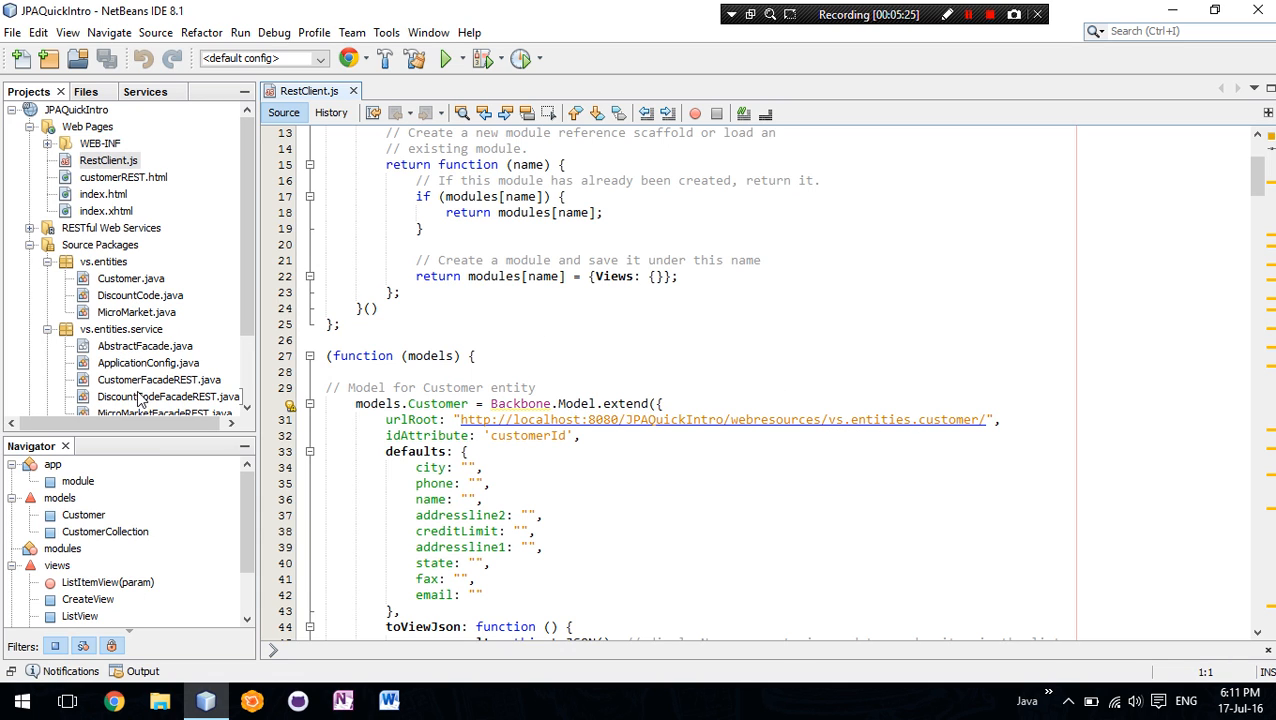
double_click(160, 380)
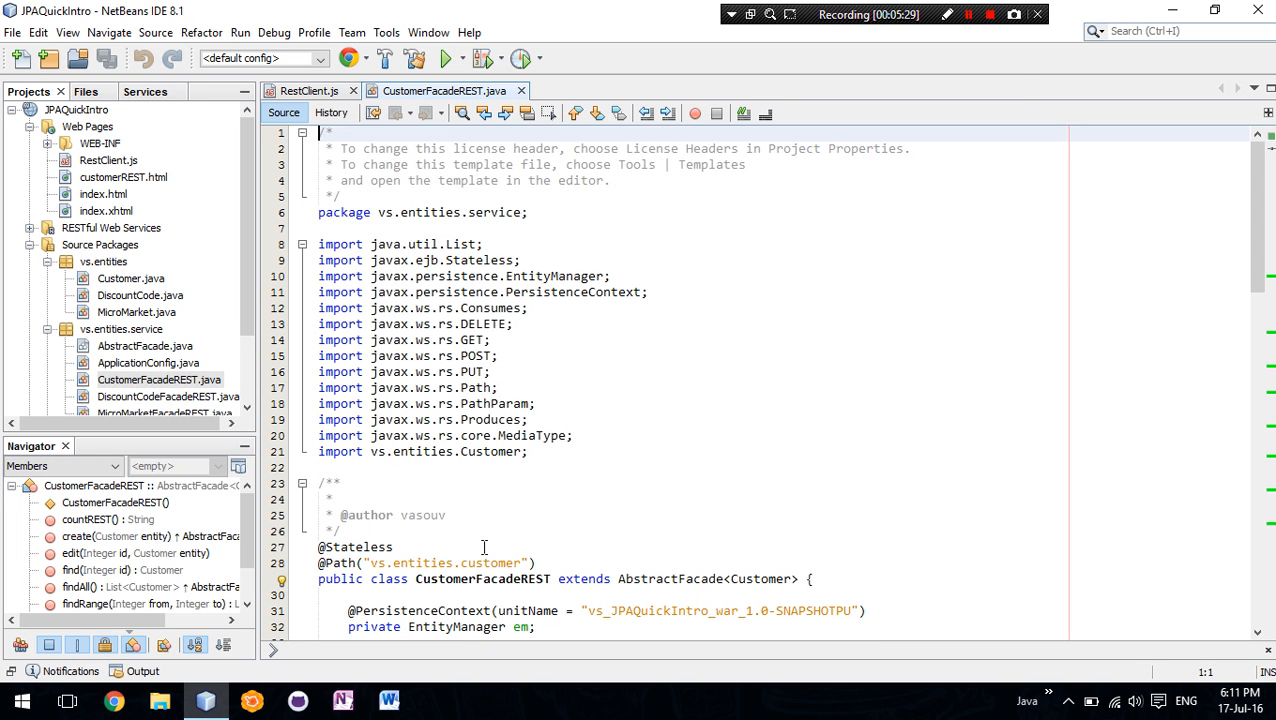
left_click(148, 362)
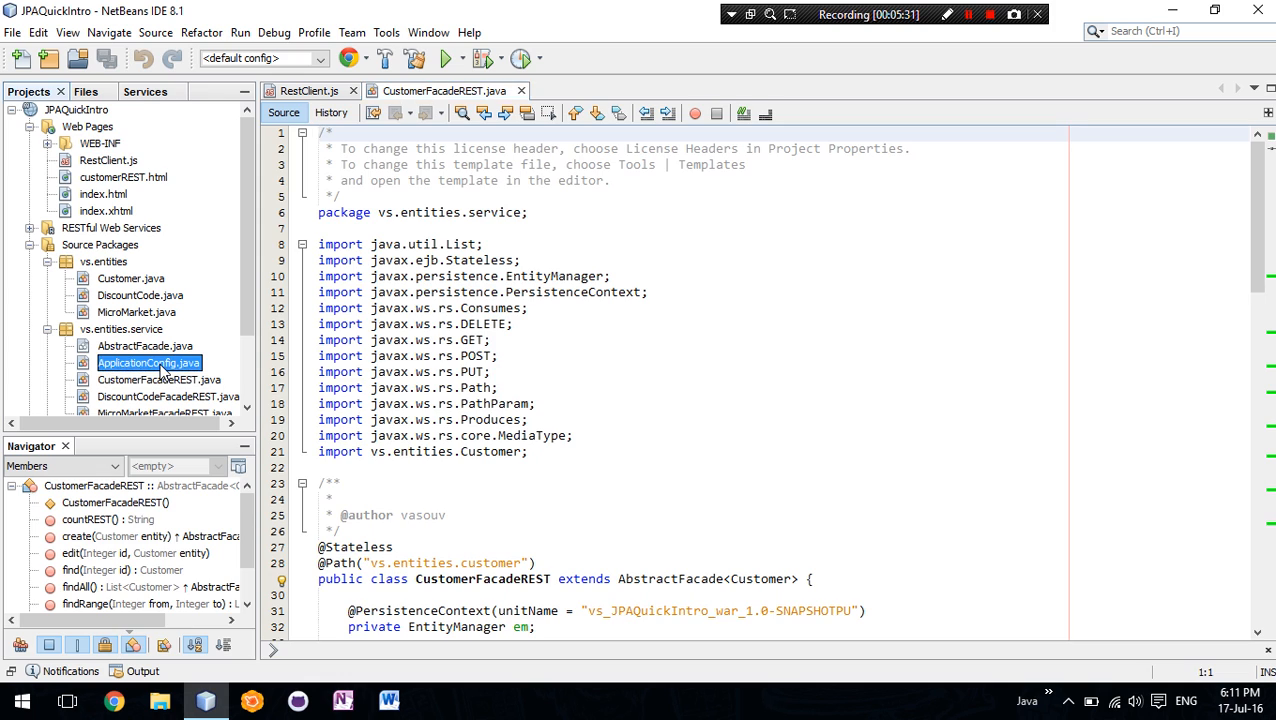
double_click(148, 362)
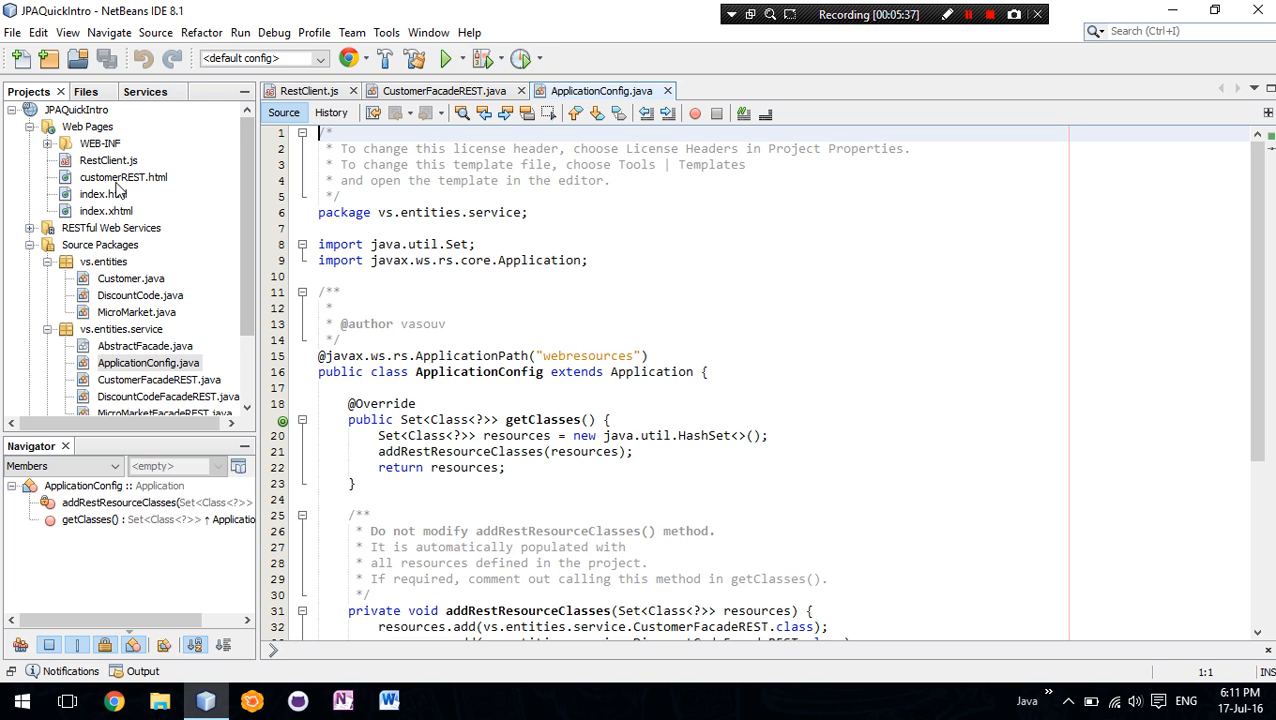
- Run customerREST.html, deploying JPAQuickIntro to Payara Web
right_click(124, 176)
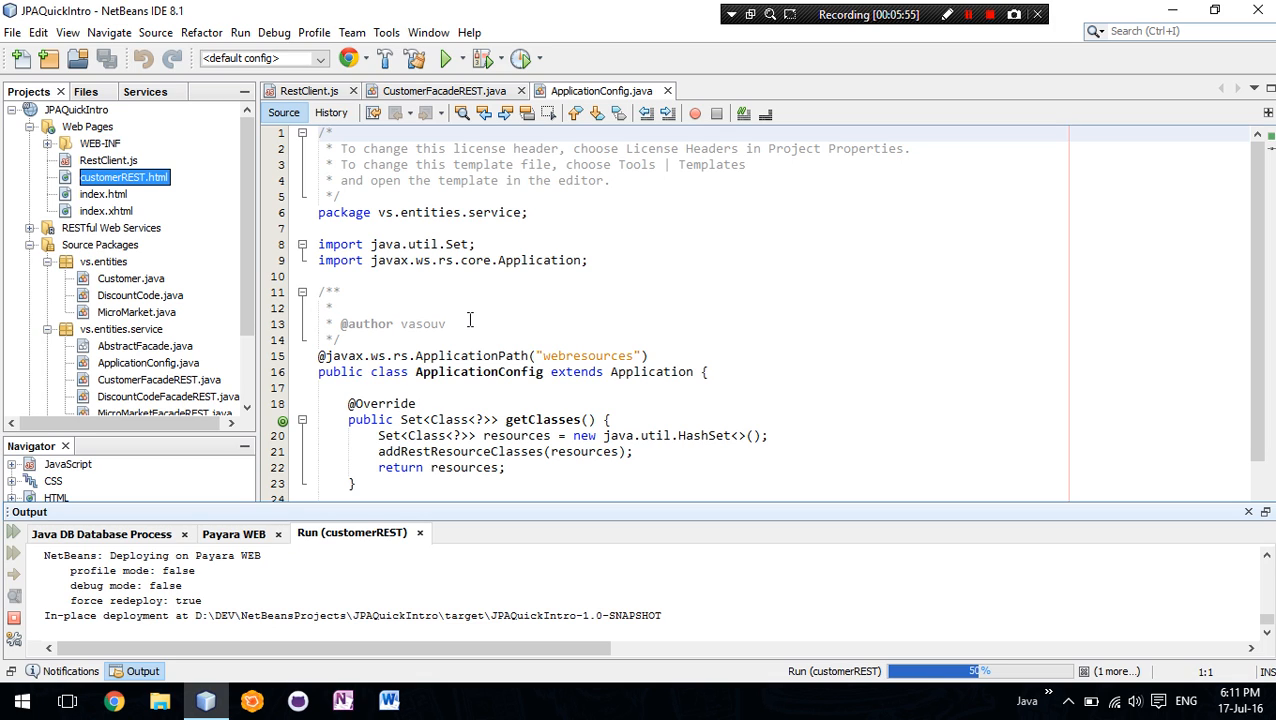
mouse_move(484, 324)
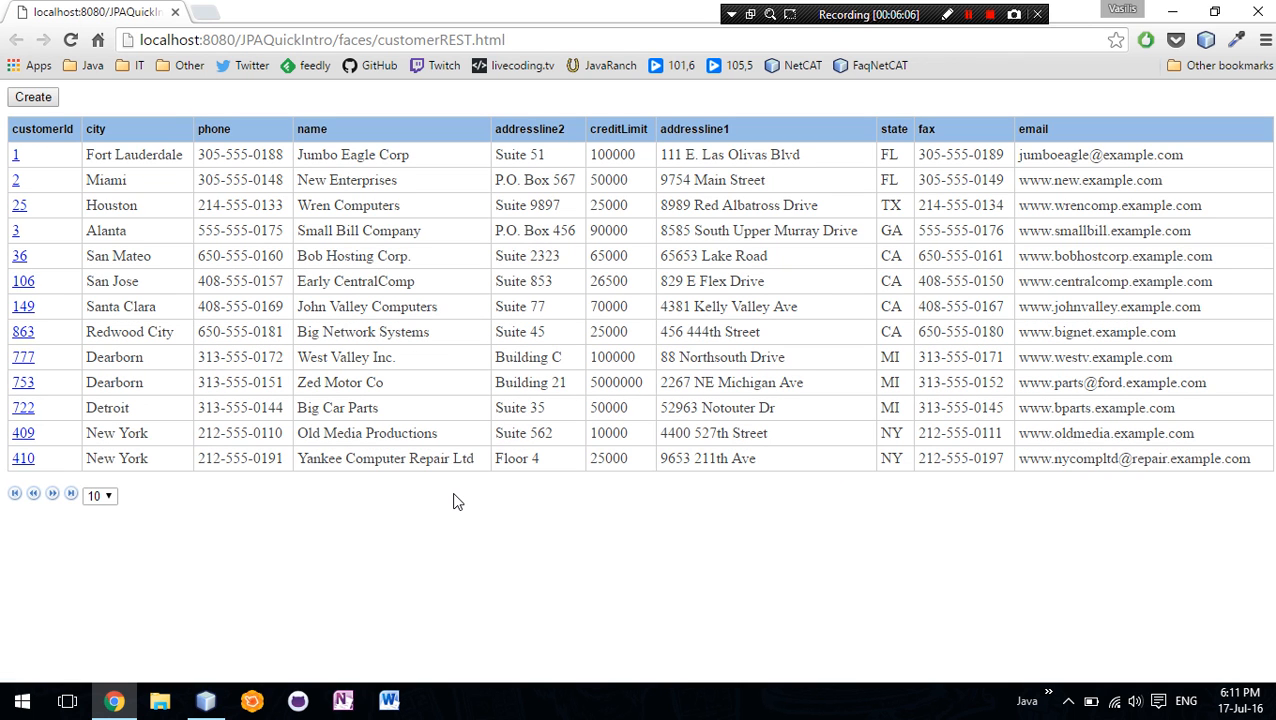
mouse_move(424, 458)
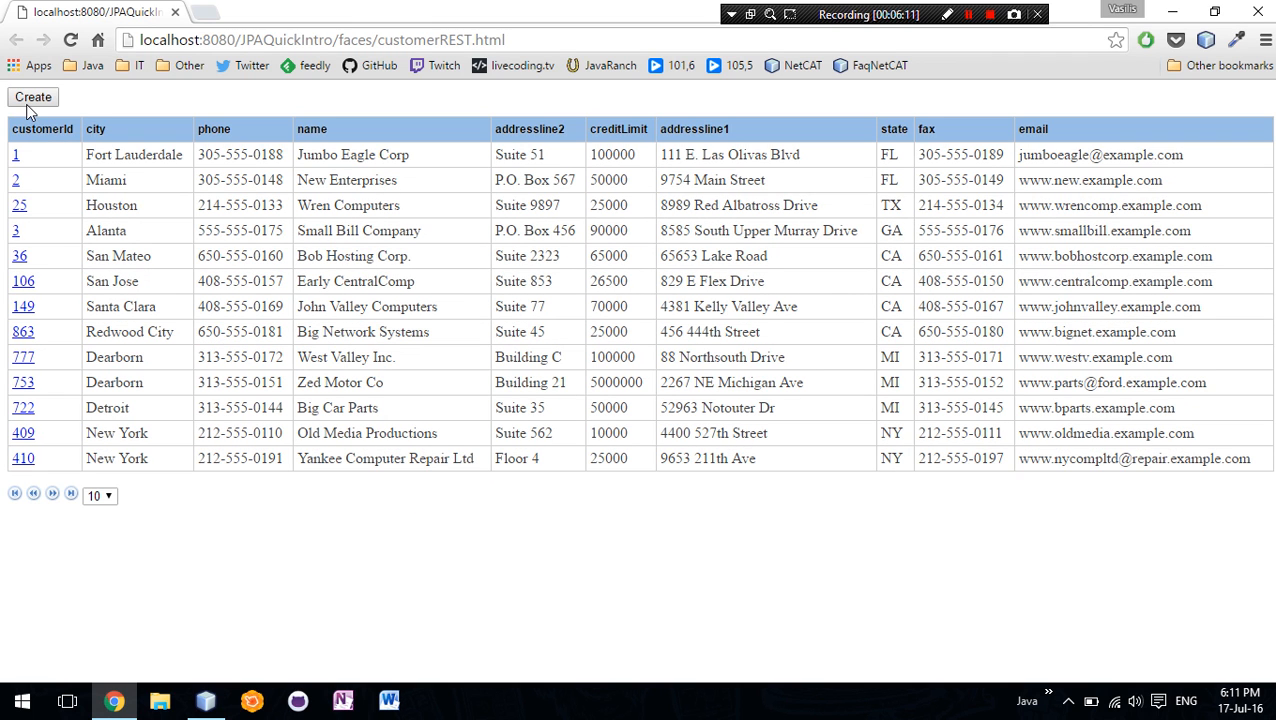
- Use Create to show the empty new-customer form with Save and Delete buttons below the table
left_click(32, 96)
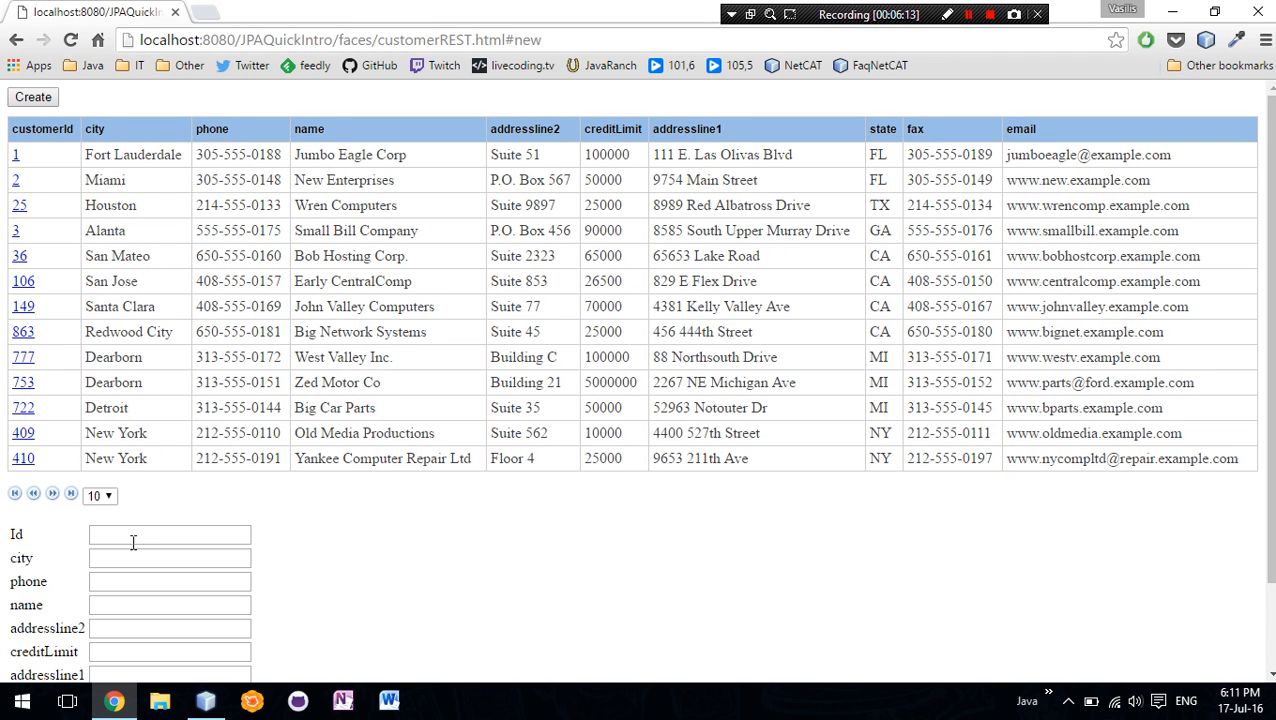
scroll("down", 3)
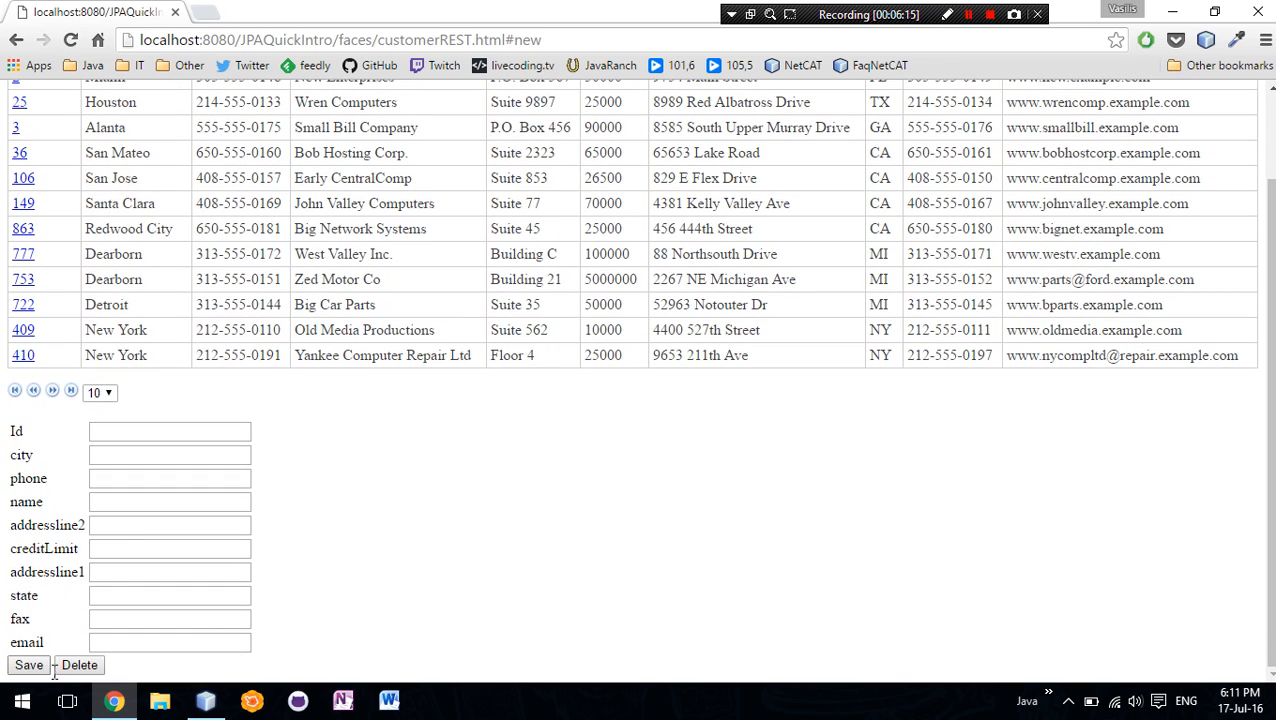
mouse_move(398, 540)
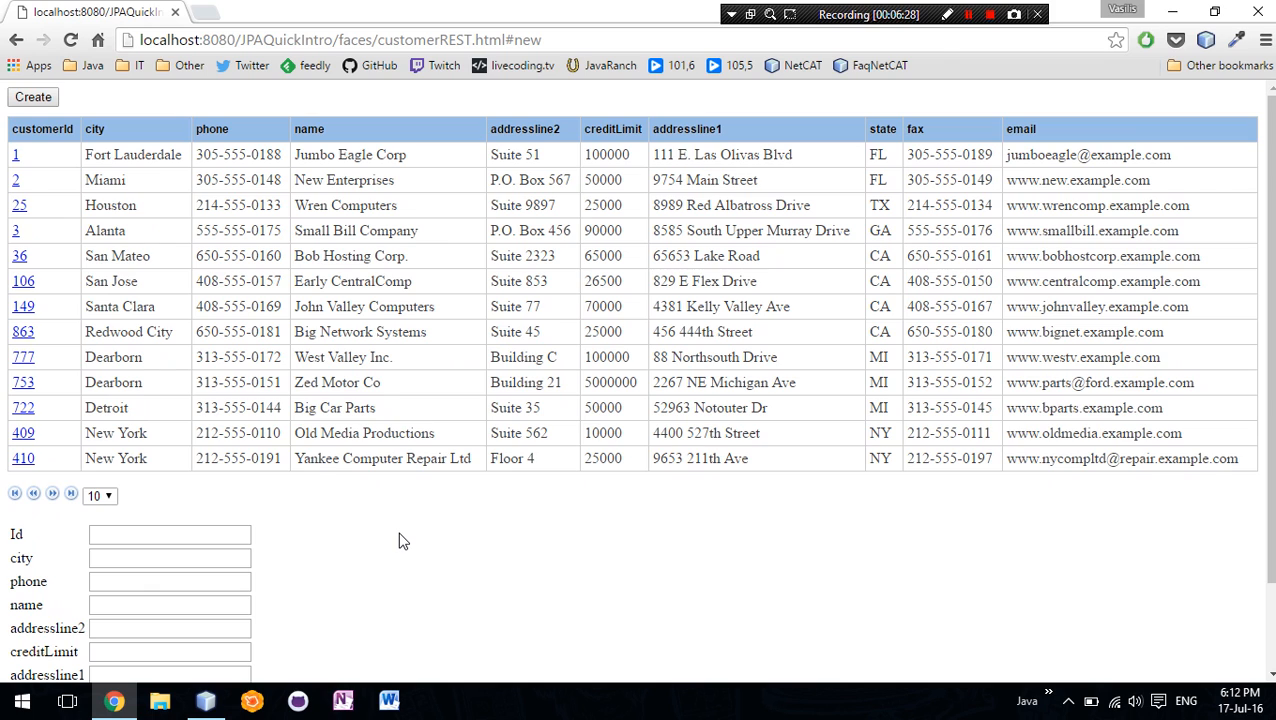
mouse_move(520, 530)
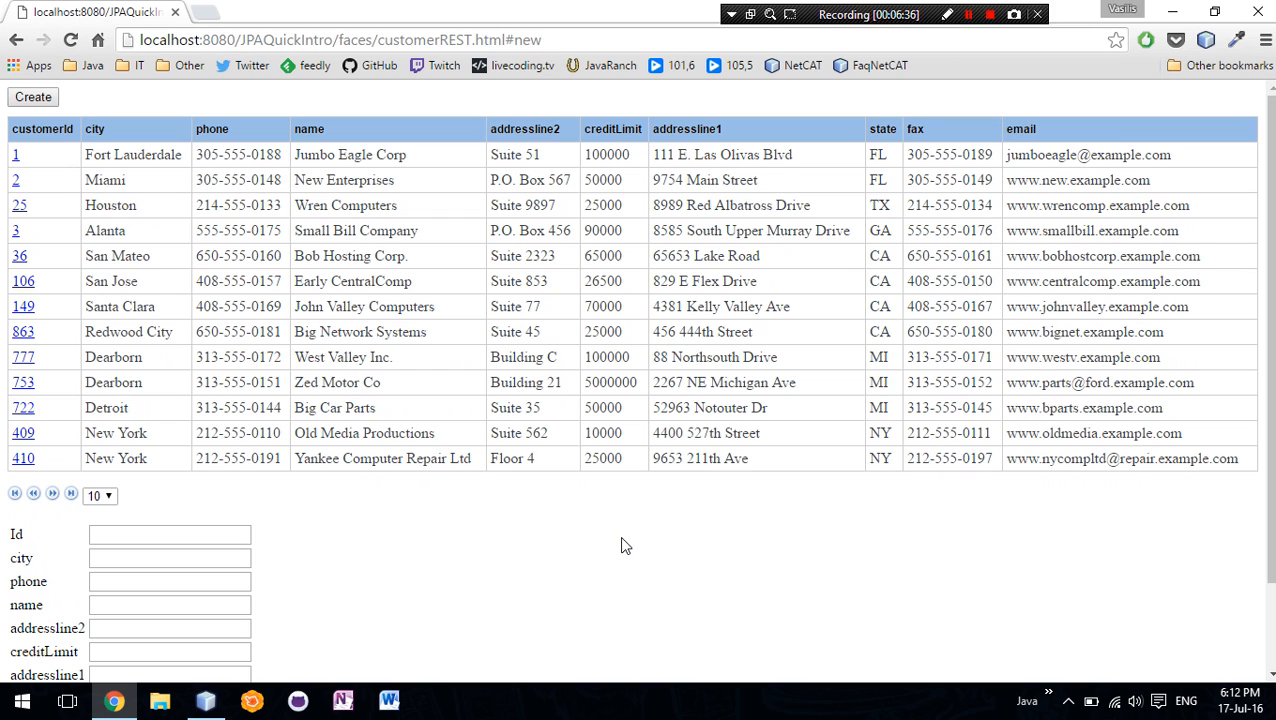
mouse_move(988, 64)
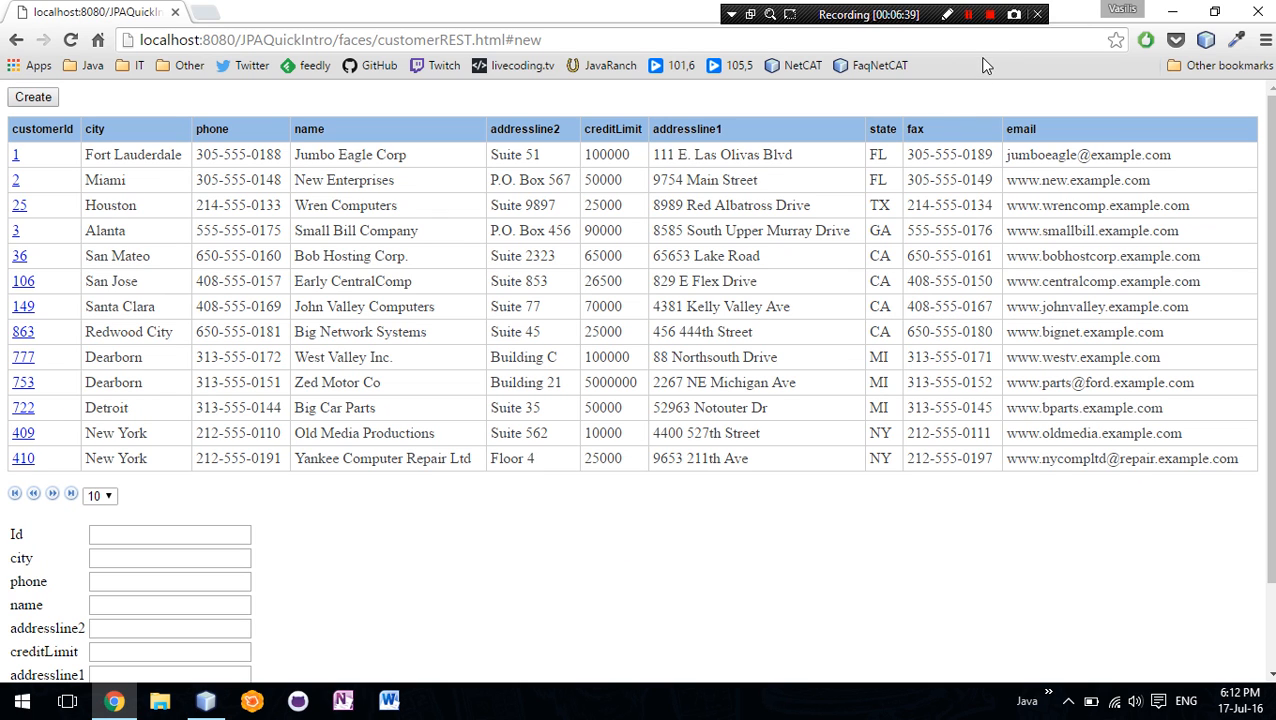